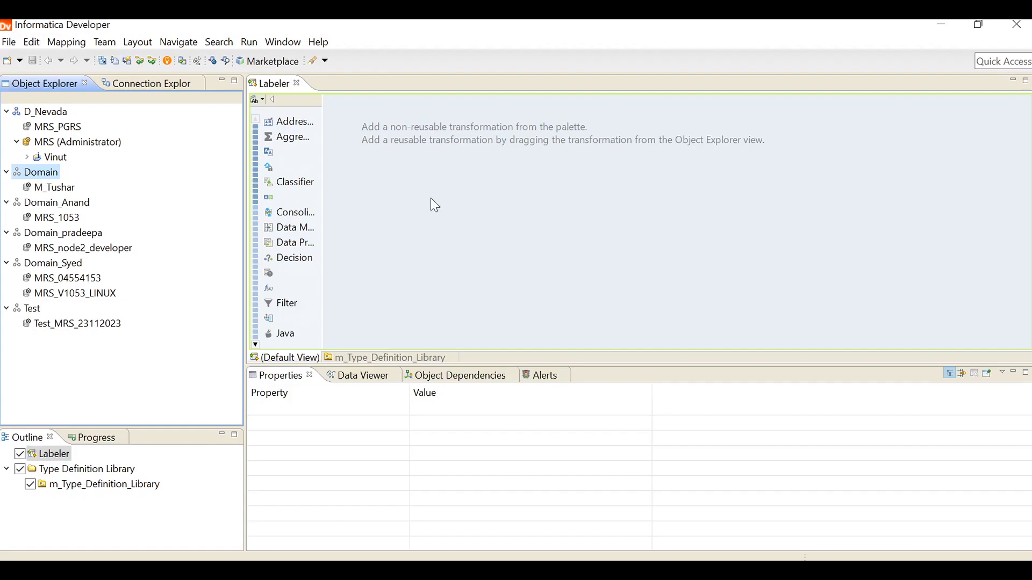
Add CUST_LOCATION from Vinut > AM_ORA to the Labeler mapping as a Read source
click(27, 157)
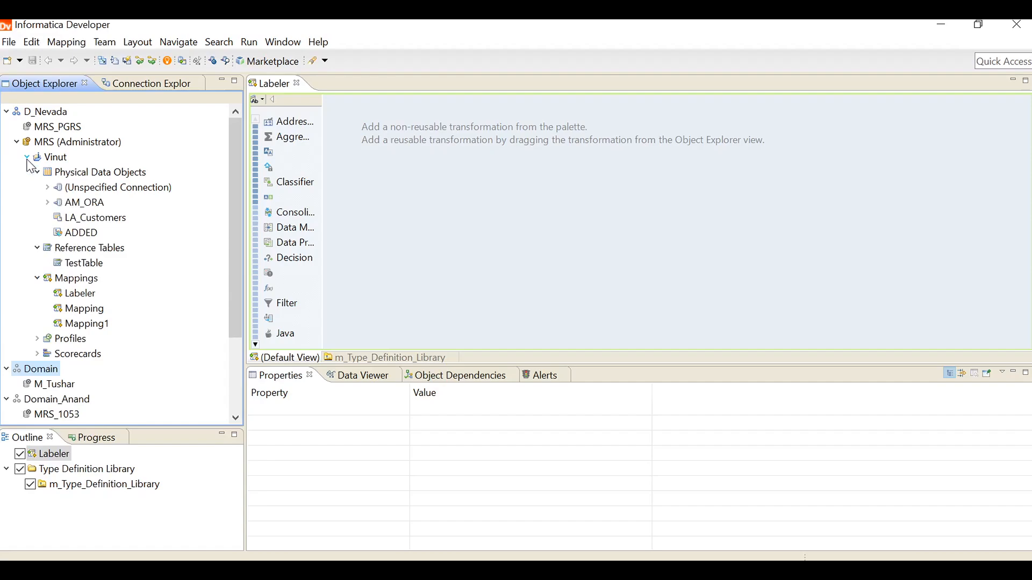
mouse_move(81, 293)
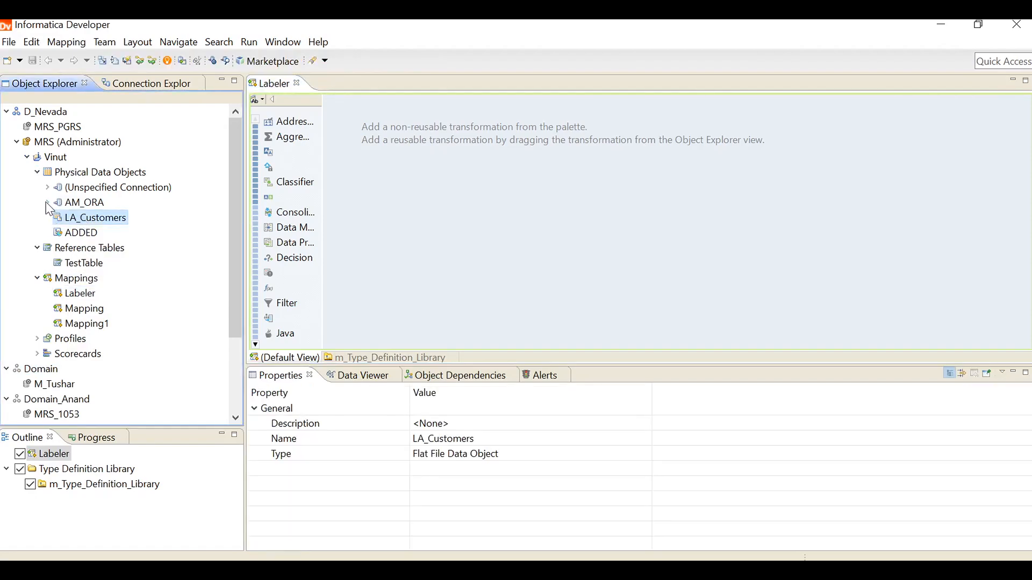
click(47, 202)
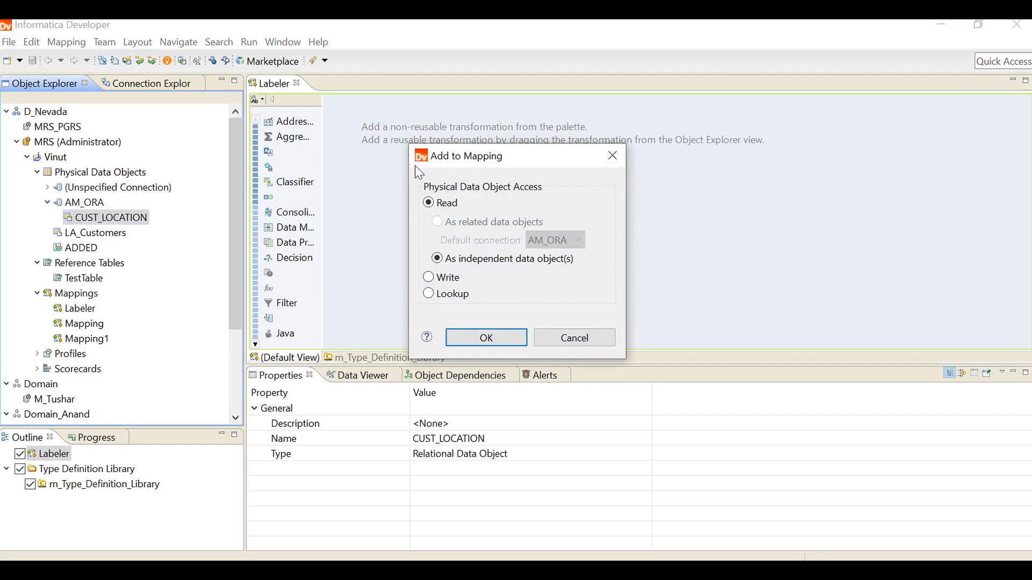
click(486, 338)
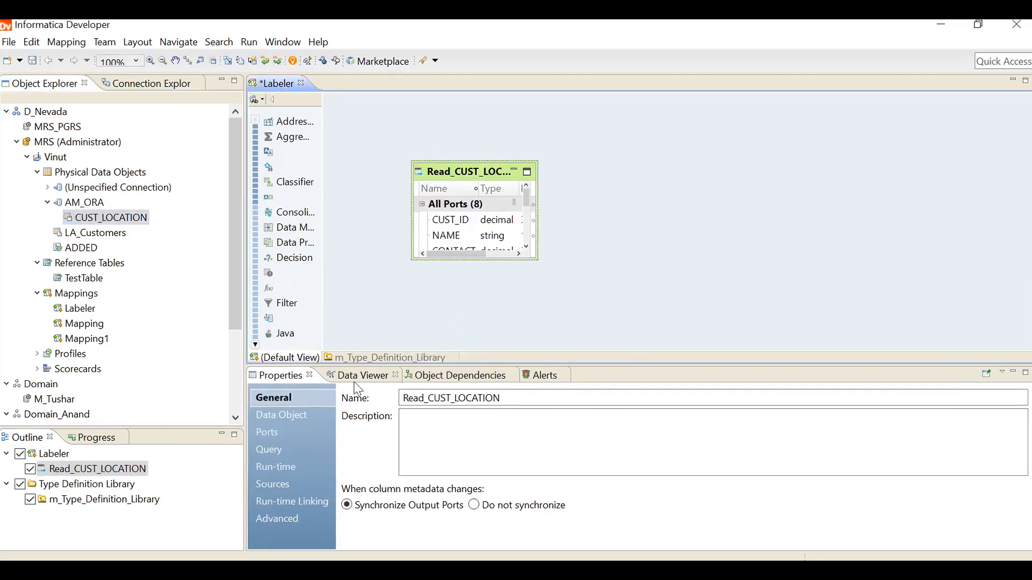
Run a Data Viewer preview of the Read_CUST_LOCATION source data
click(360, 375)
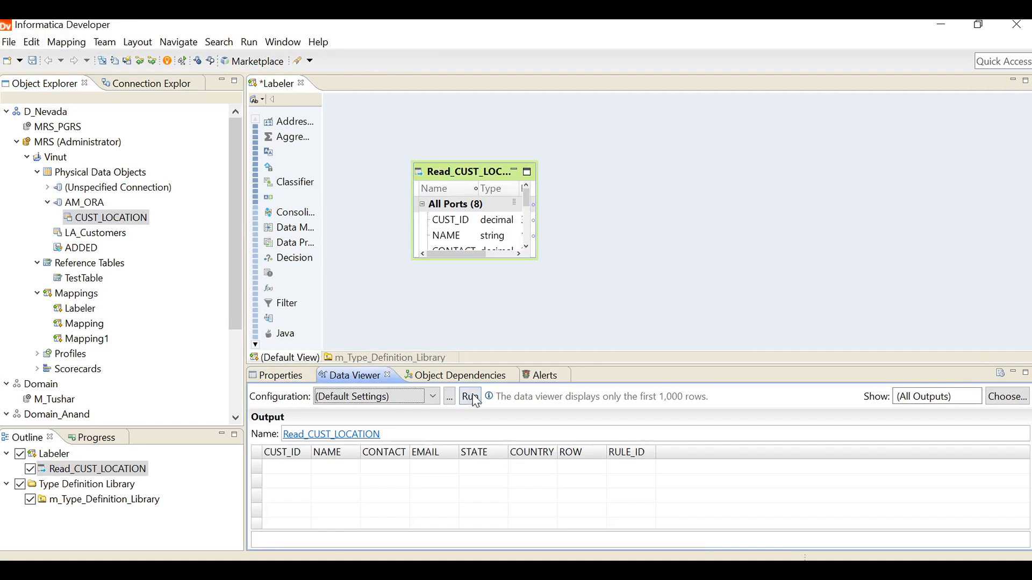
click(470, 396)
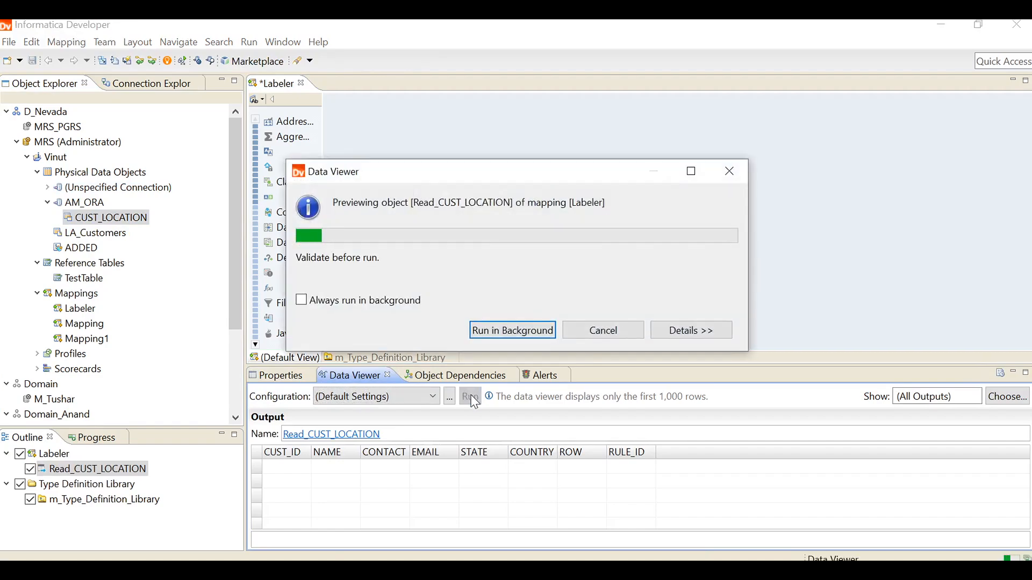
click(470, 396)
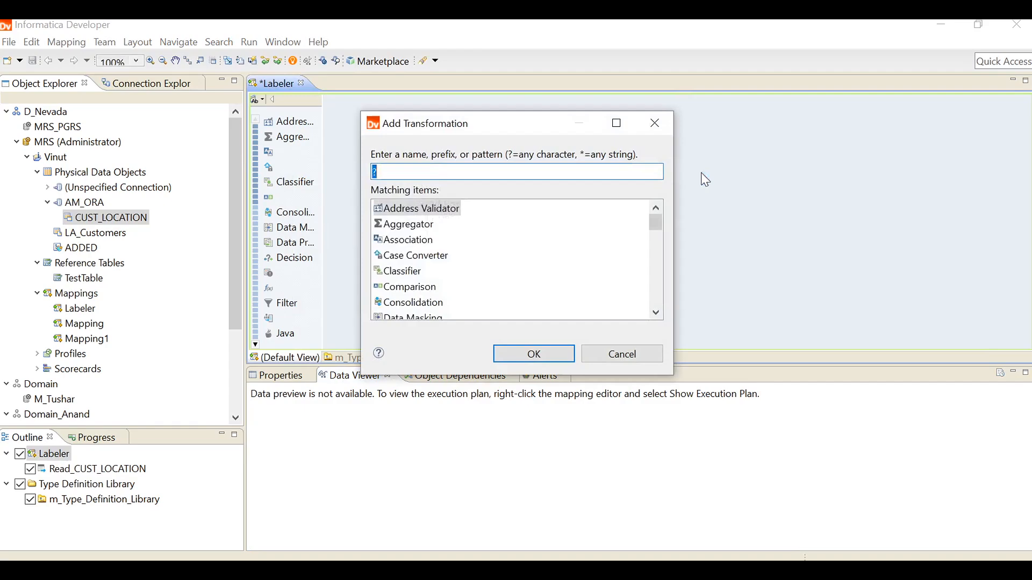
Add a Labeler transformation found by searching 'label', and show its properties
text(label)
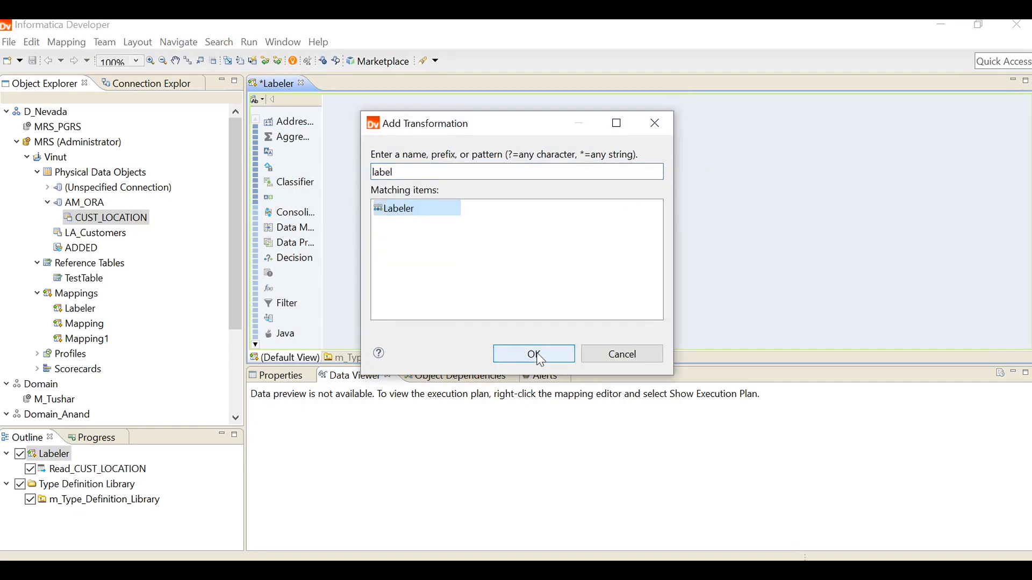
click(534, 354)
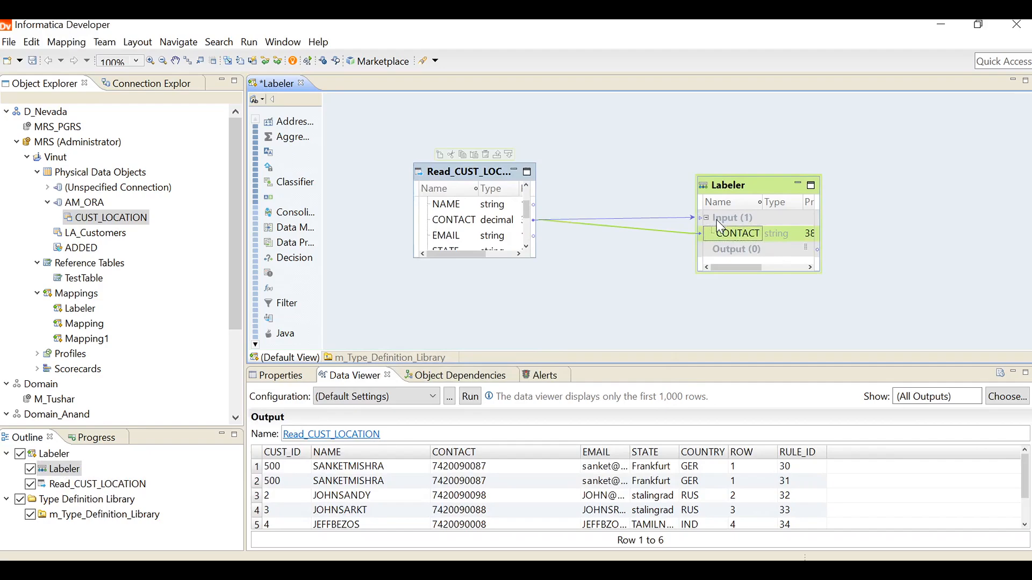
click(278, 375)
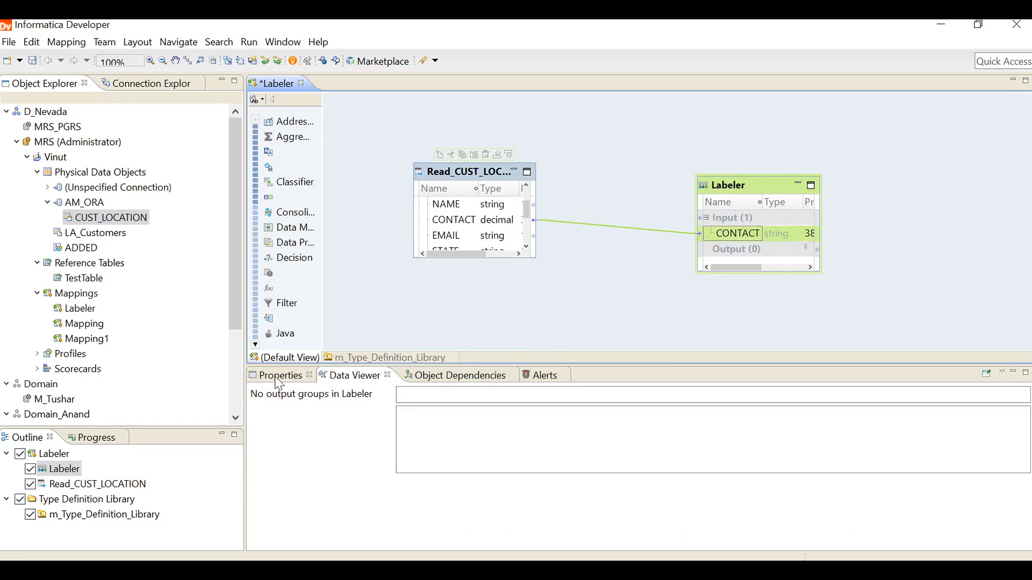
click(278, 432)
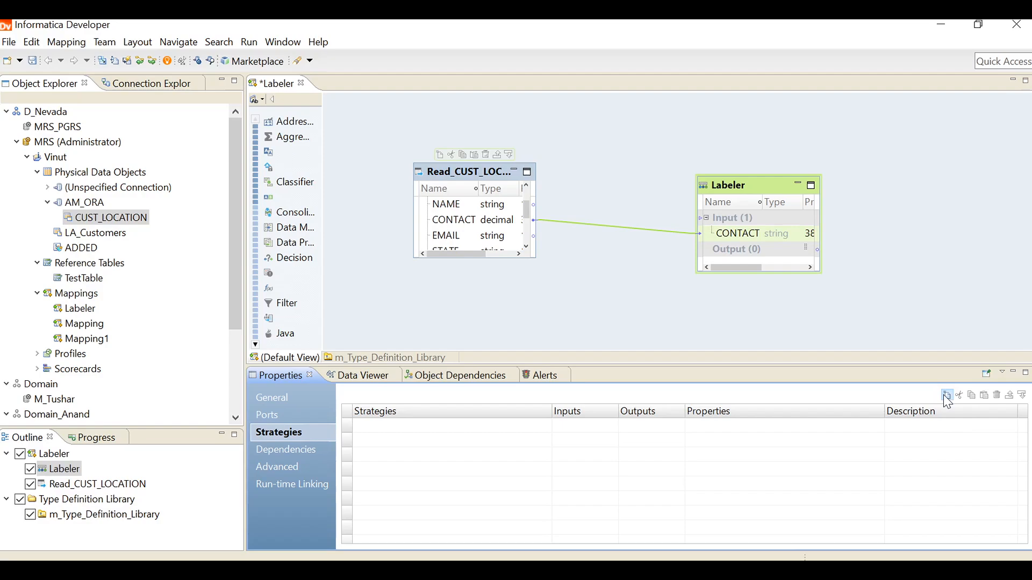
Create the Contact_label strategy with CONTACT input and output renamed Contact_LabeledOutput
click(947, 395)
text(La)
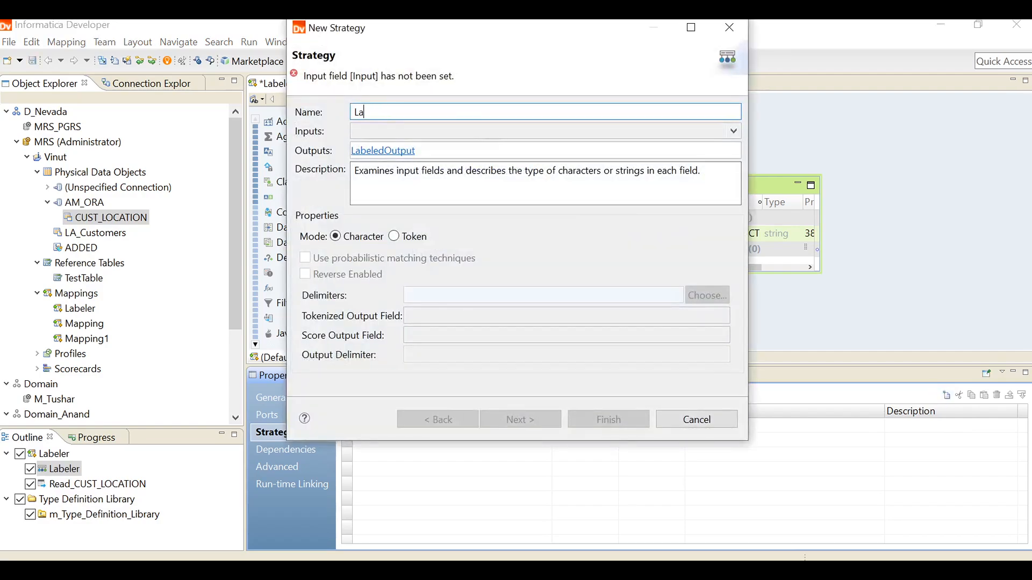
text(Contact_LabeledOutput)
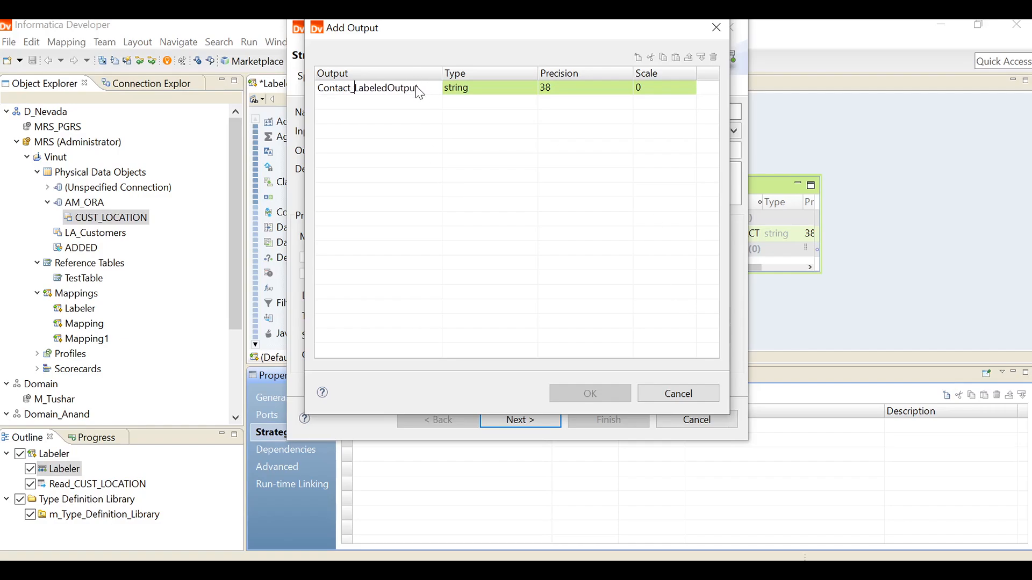
click(589, 393)
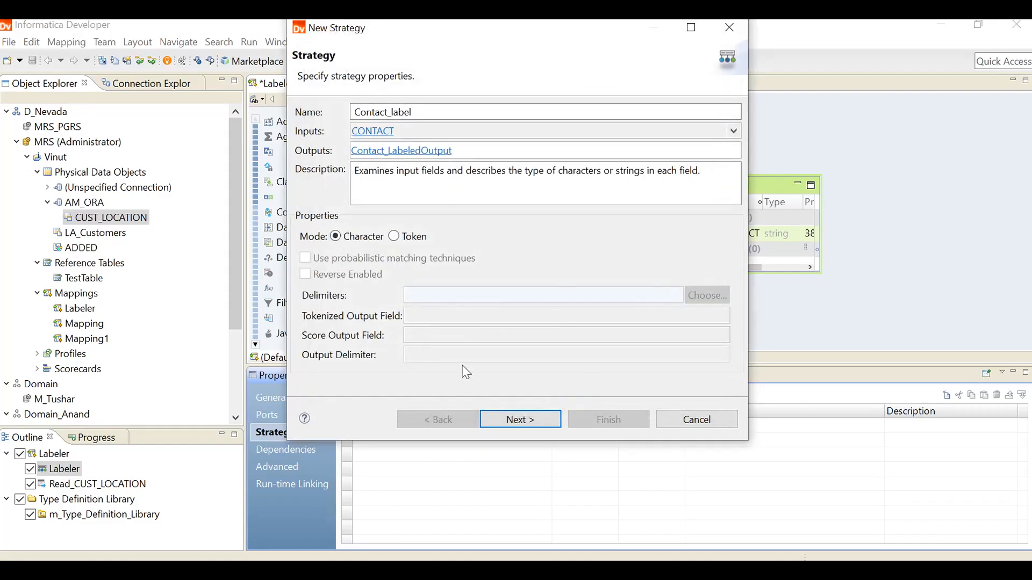
Make Contact_label label characters using the Digits character set, and finish the strategy
click(519, 419)
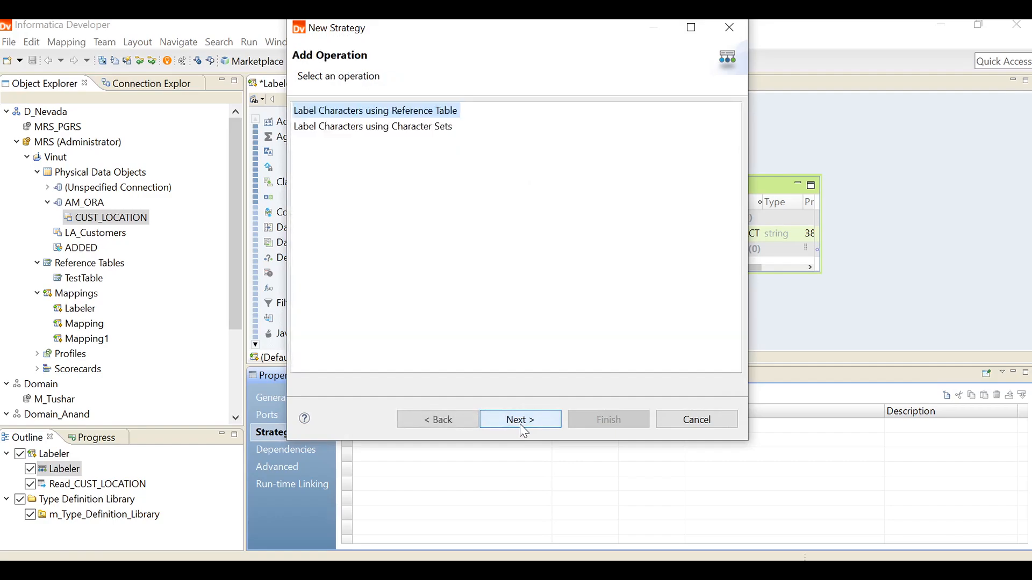
click(372, 127)
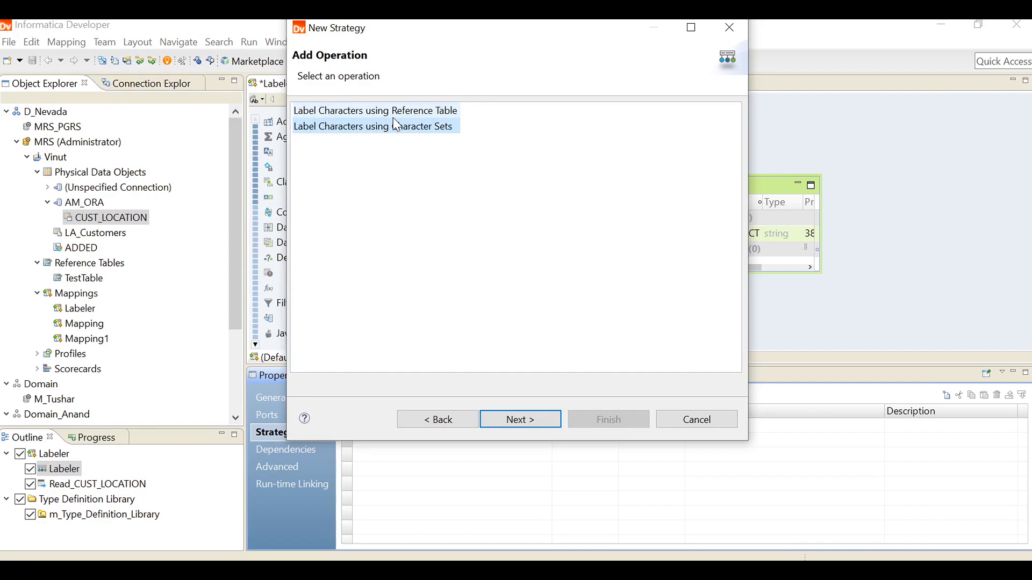
mouse_move(438, 120)
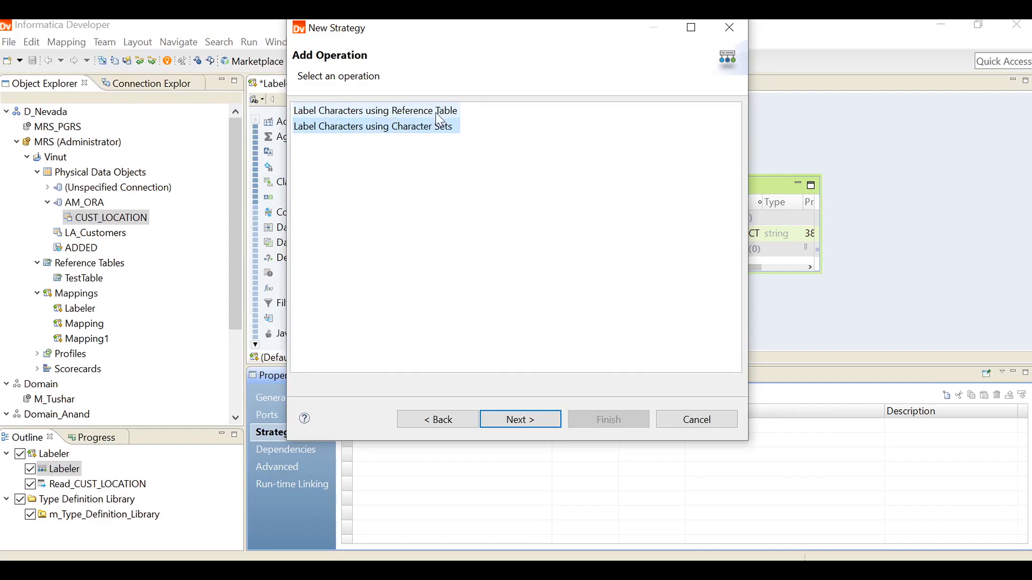
click(373, 126)
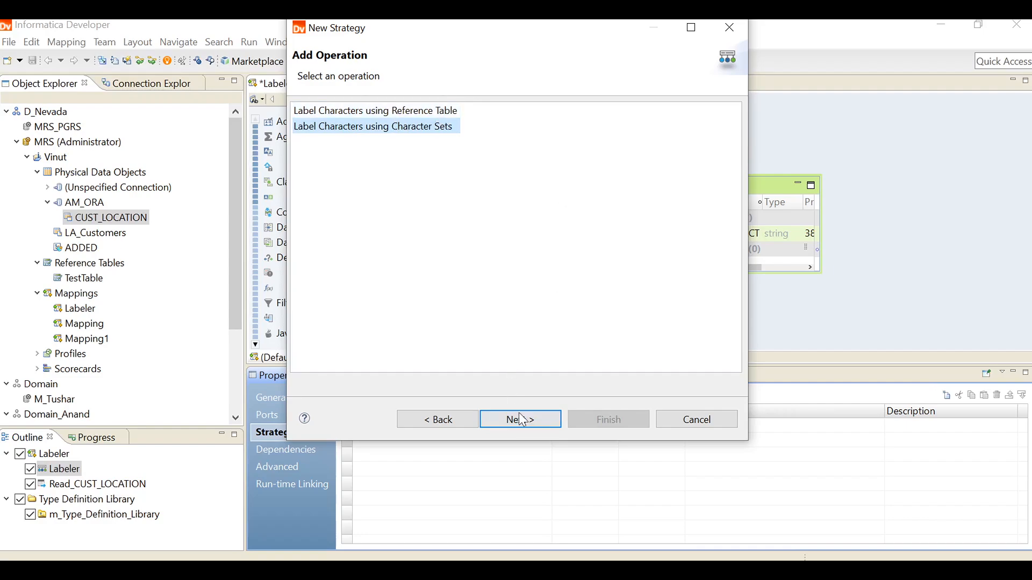
click(519, 419)
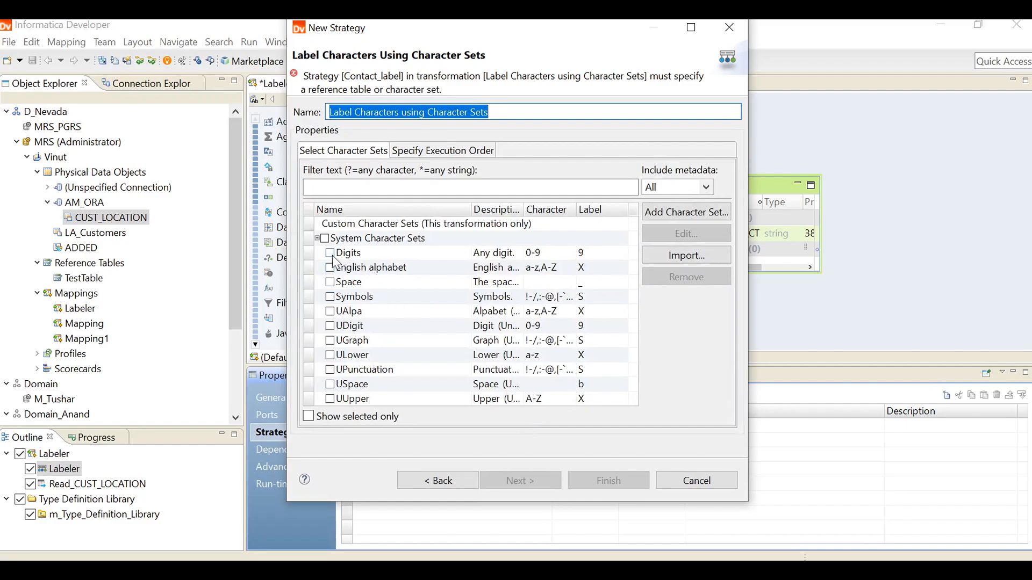
mouse_move(418, 320)
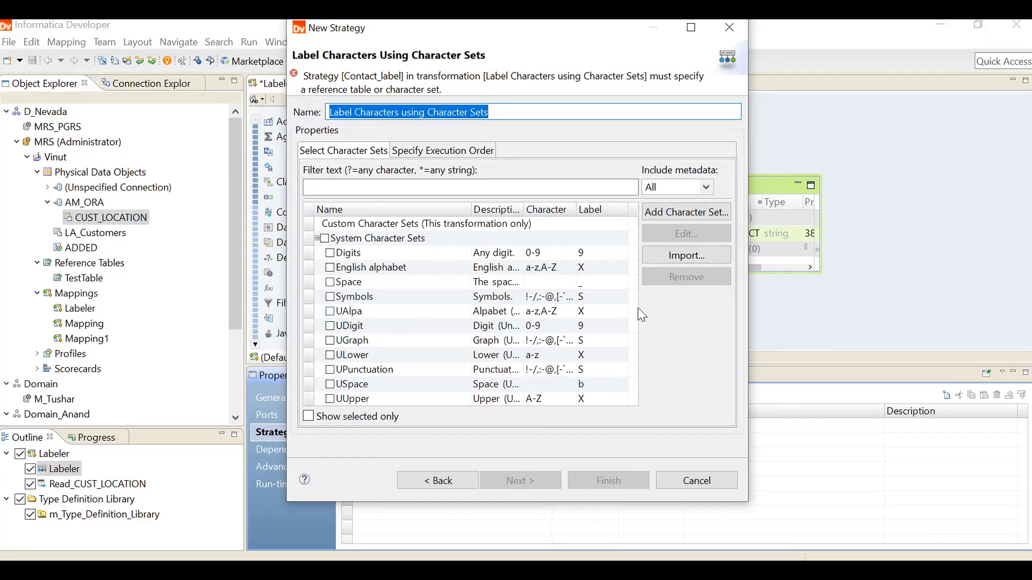
mouse_move(337, 264)
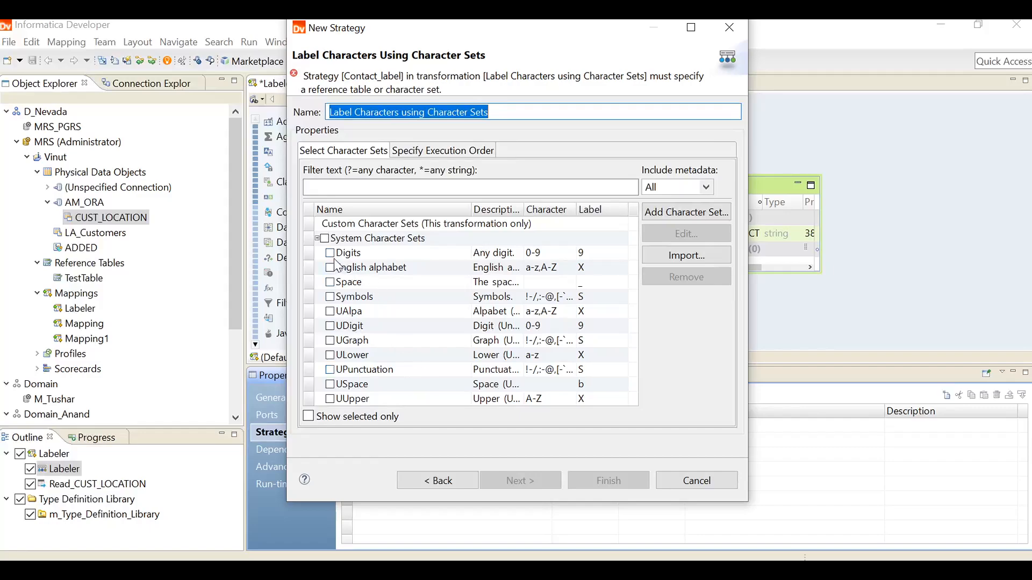
click(330, 252)
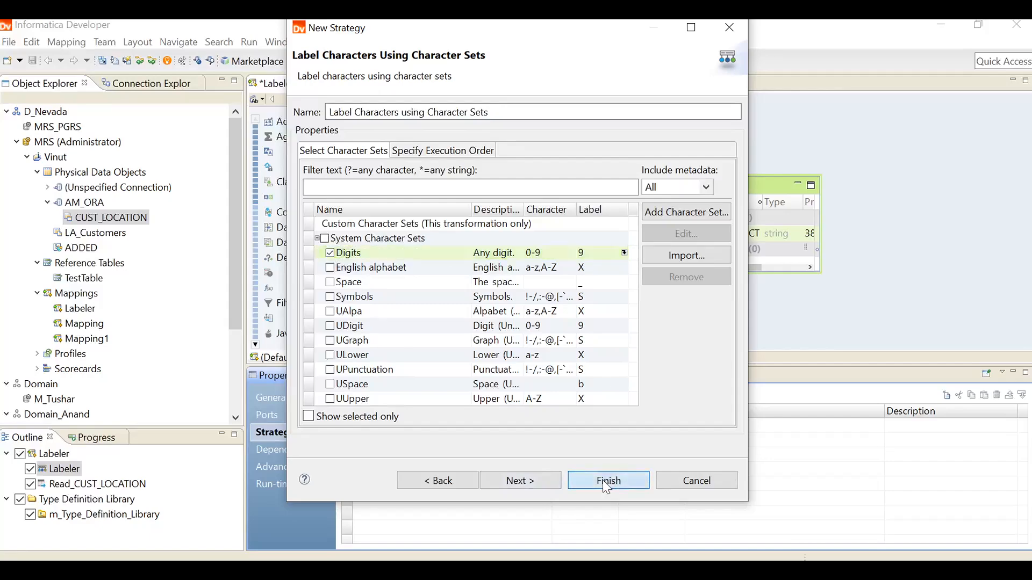
click(608, 480)
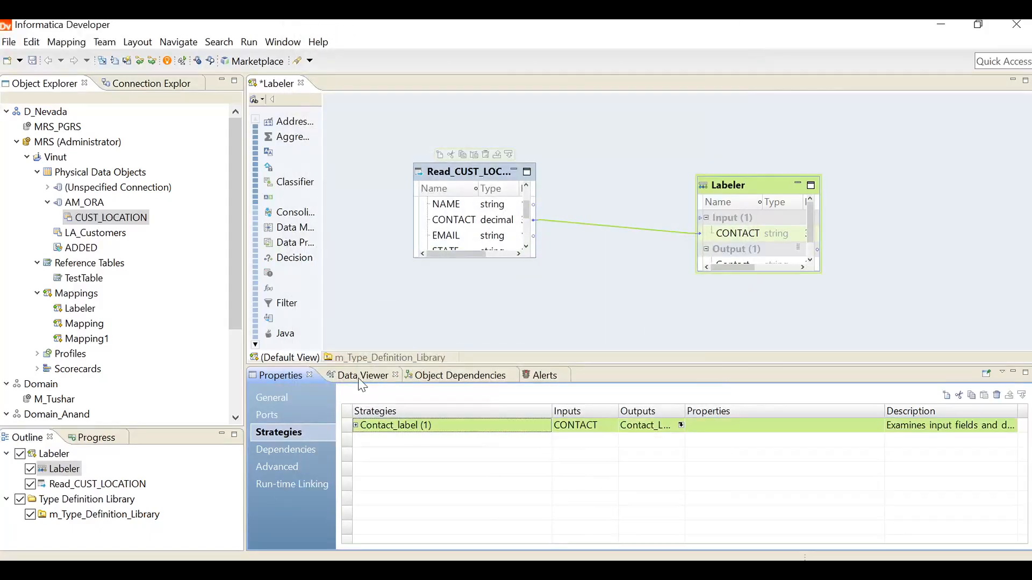
Enlarge the Data Viewer panel and run a preview of the Labeler output
click(361, 375)
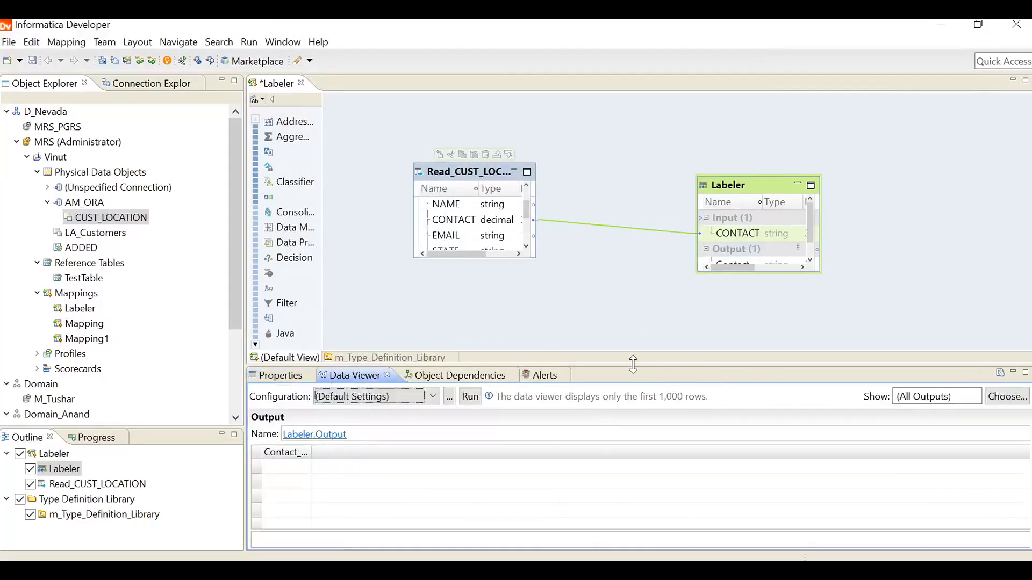
drag(632, 365, 632, 272)
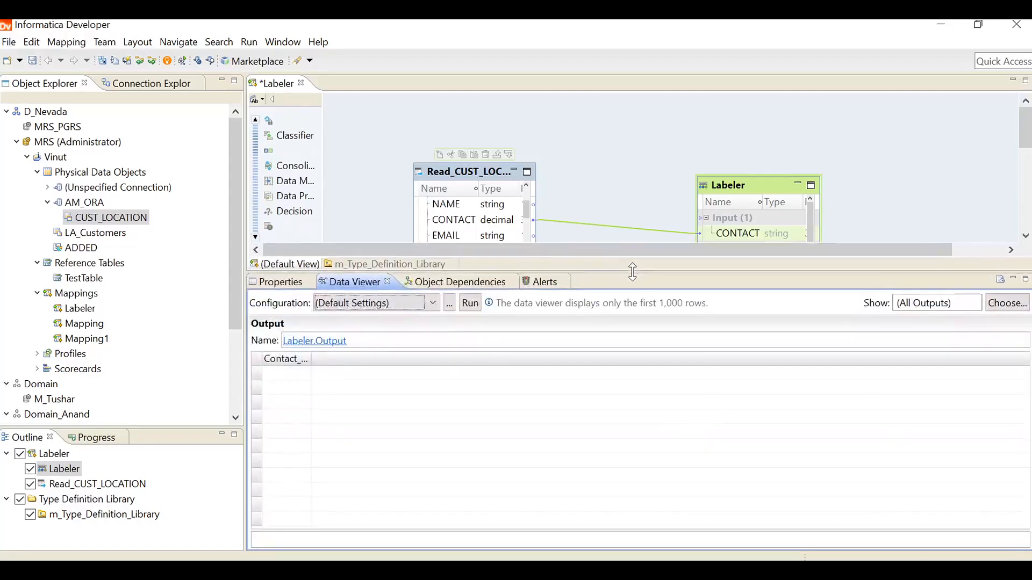
click(470, 303)
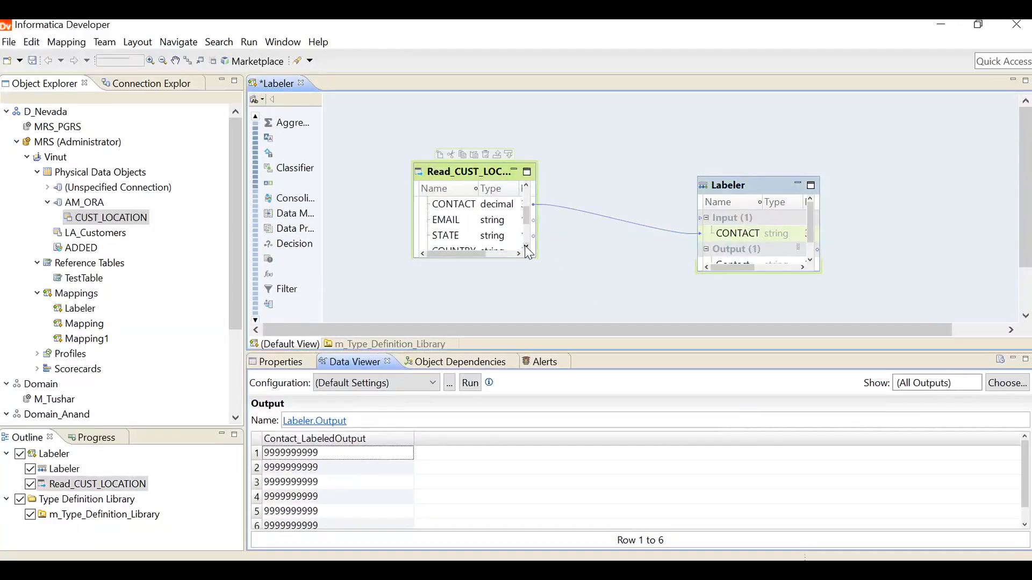
Start a second Labeler strategy named Email_Label
click(470, 383)
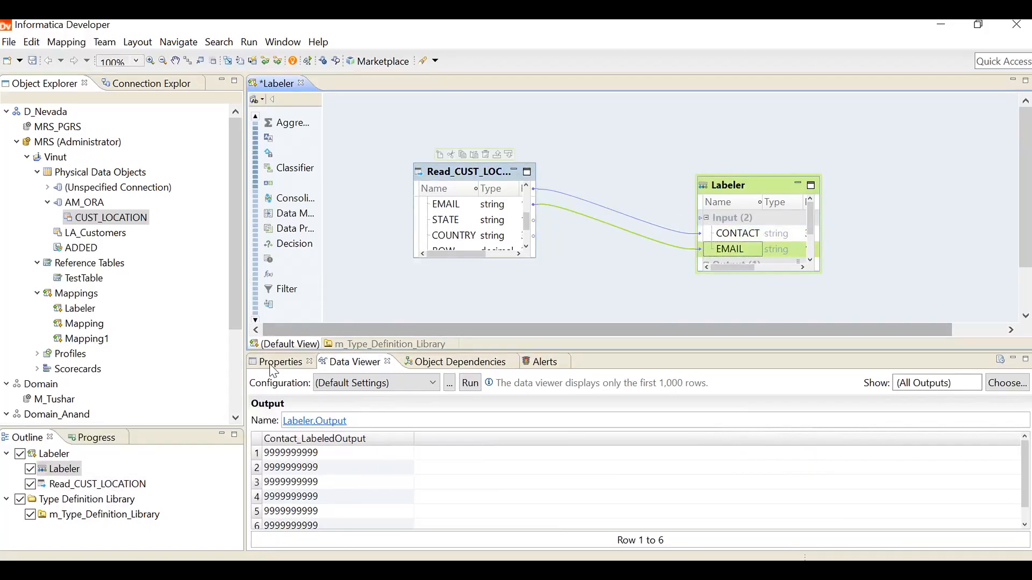
click(280, 362)
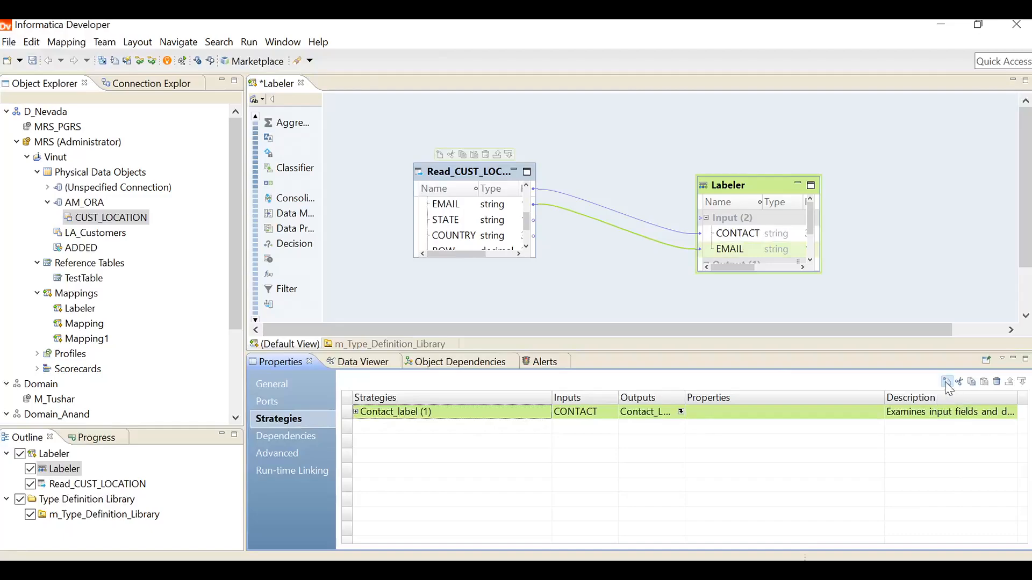
click(947, 381)
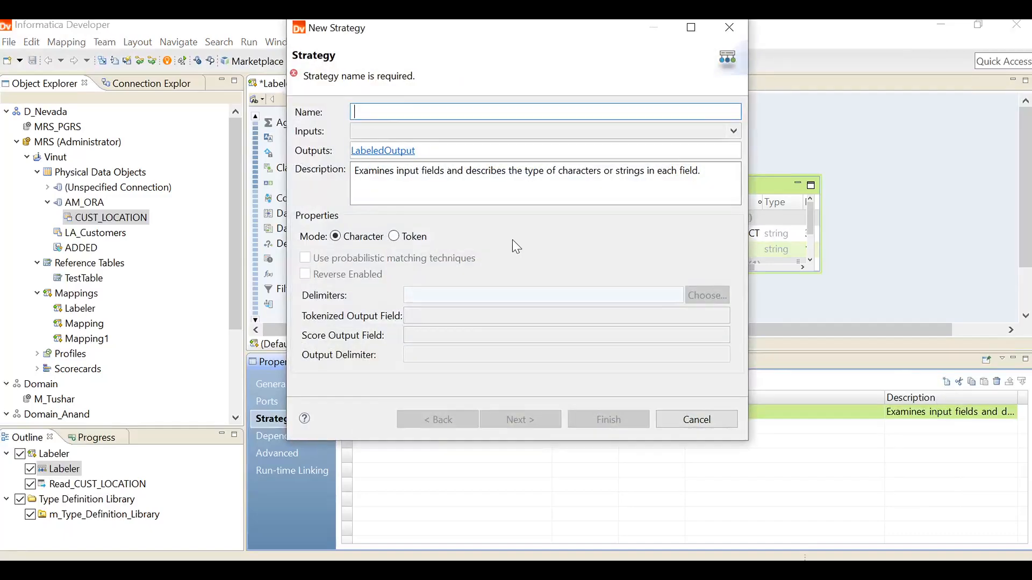
text(Email_Label)
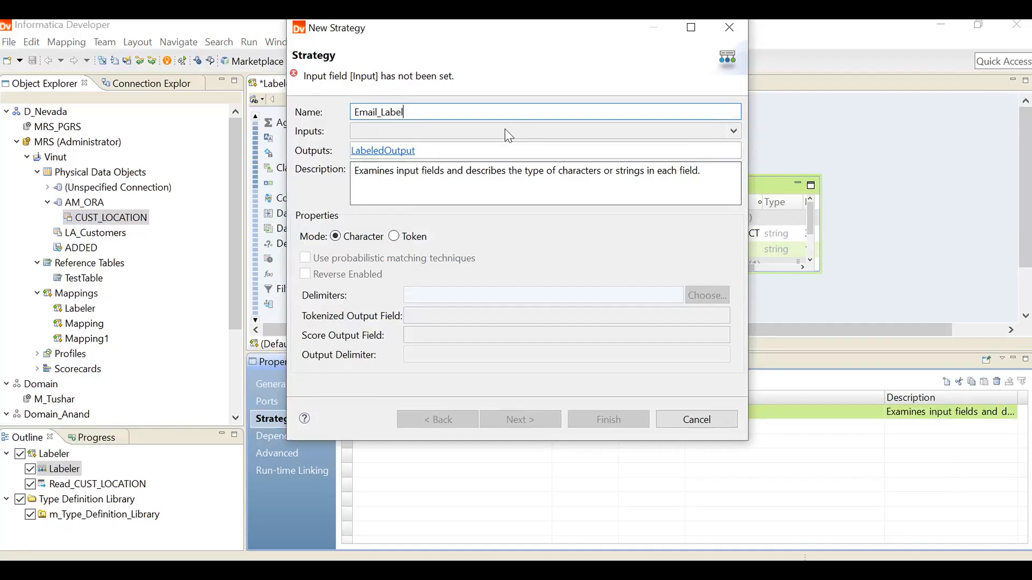
Set the strategy input to EMAIL and rename its output to Email_LabeledOutput
click(733, 131)
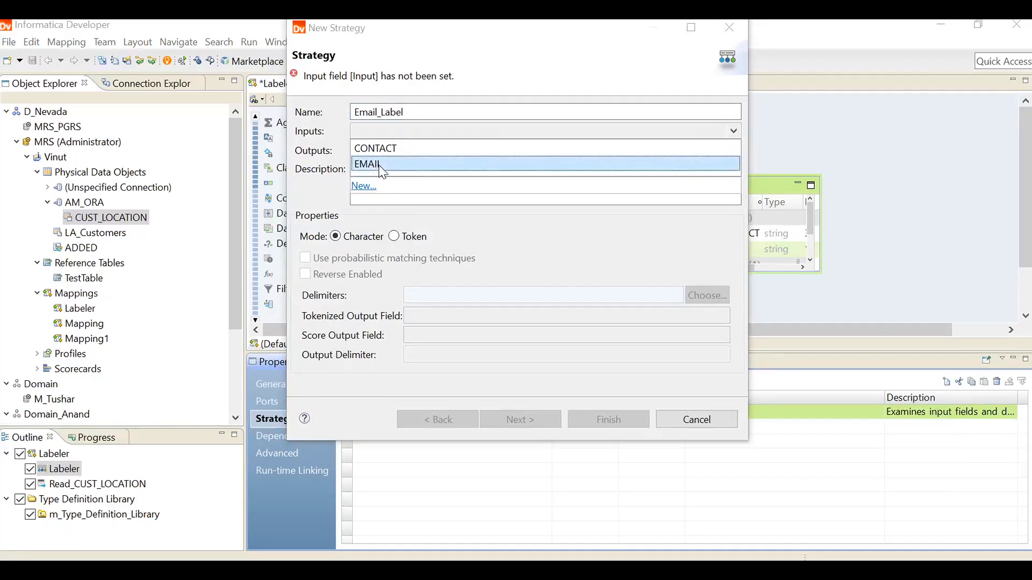
click(366, 164)
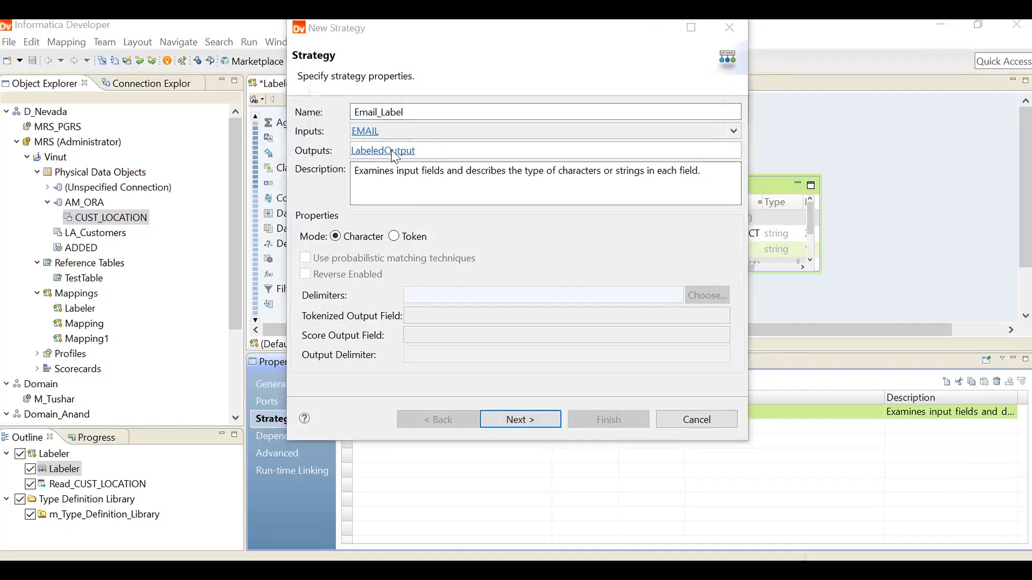
click(383, 150)
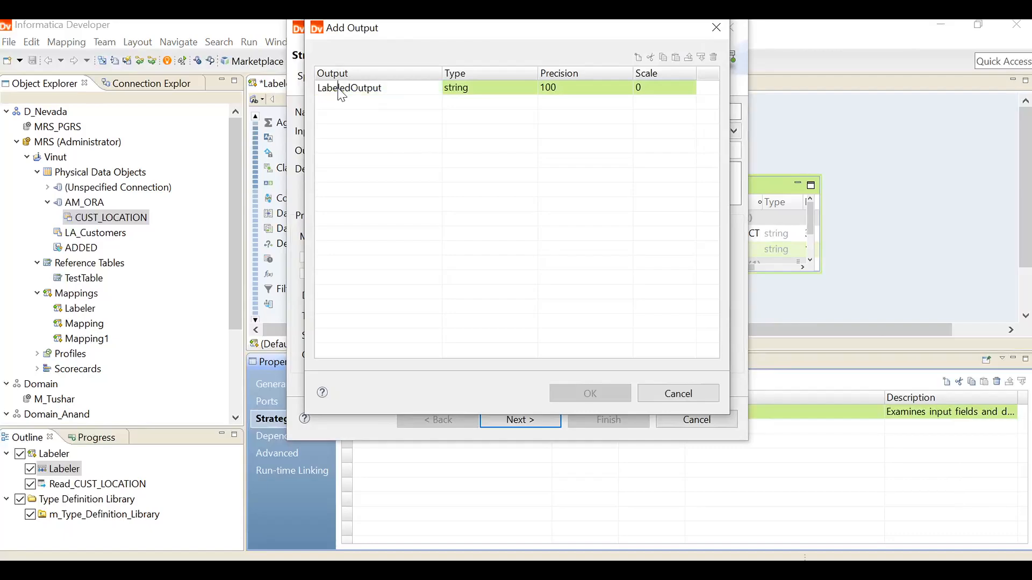
text(Email_)
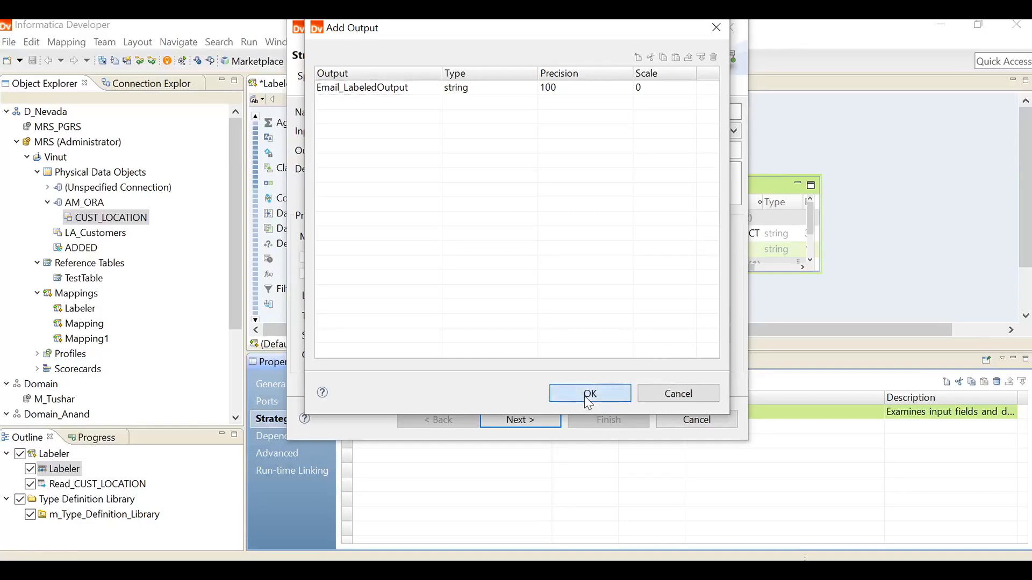
click(590, 393)
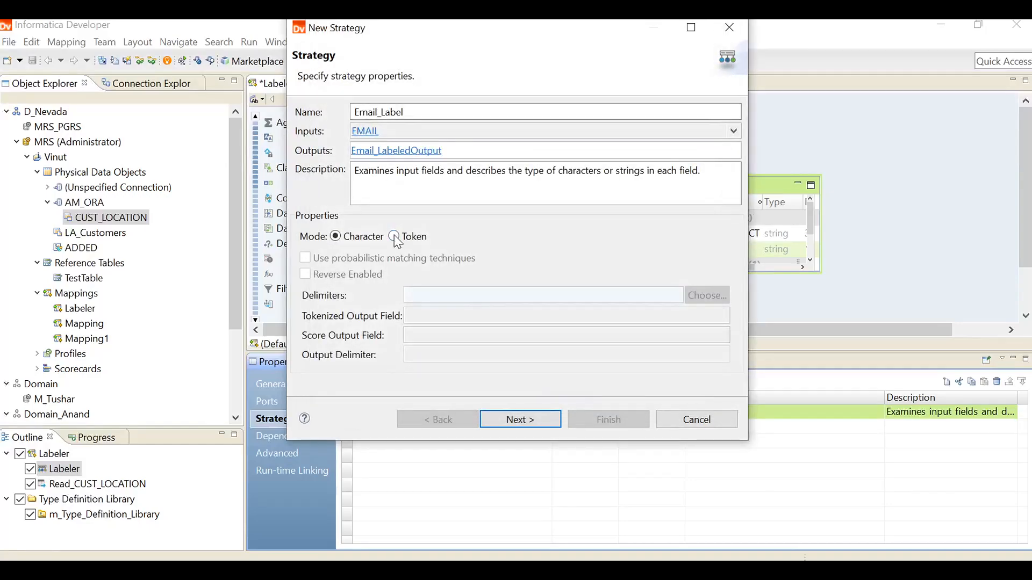
Choose token mode, check At Sign, uncheck Space, and enter \s as output delimiter
click(393, 236)
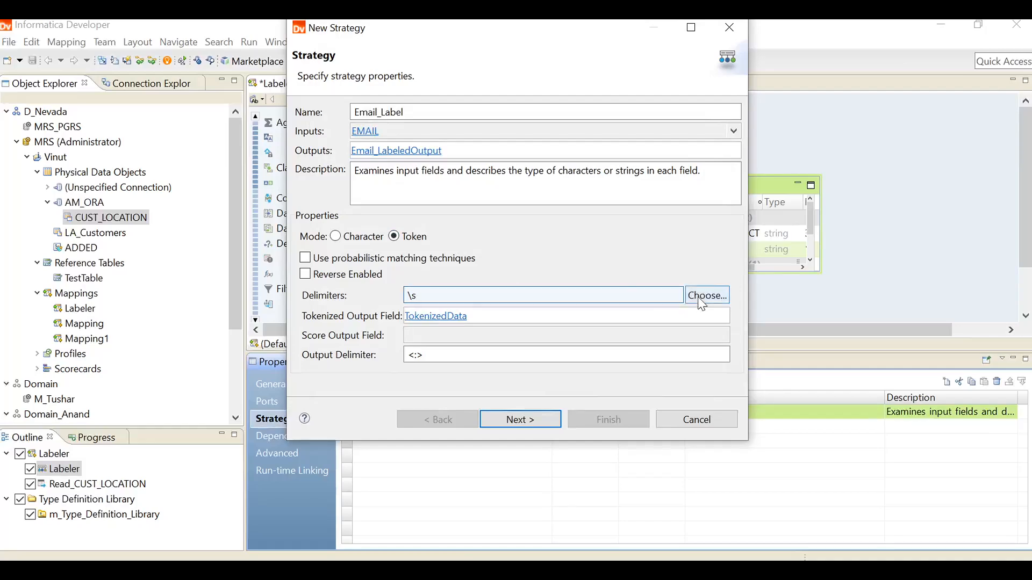
click(707, 295)
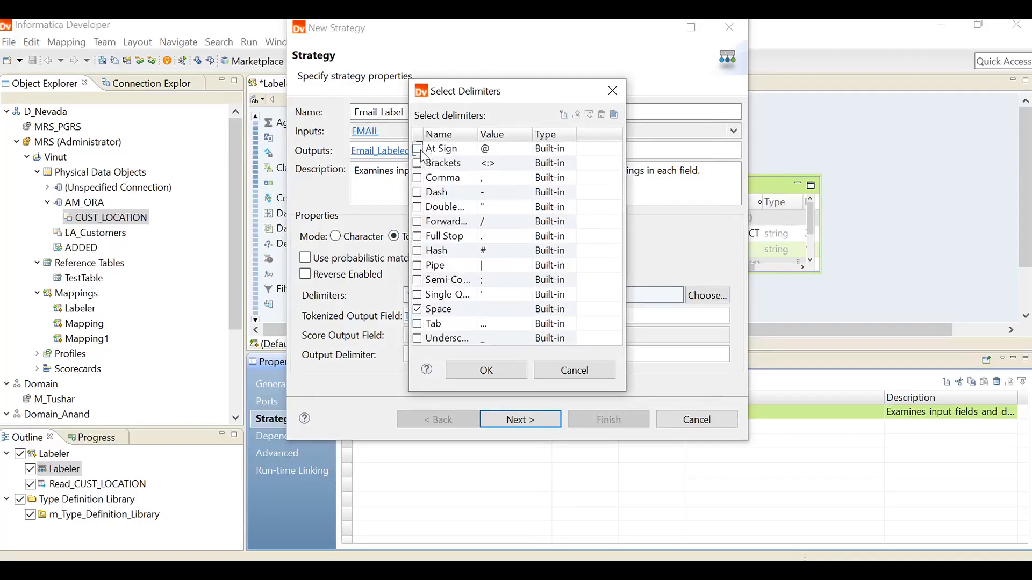
click(417, 148)
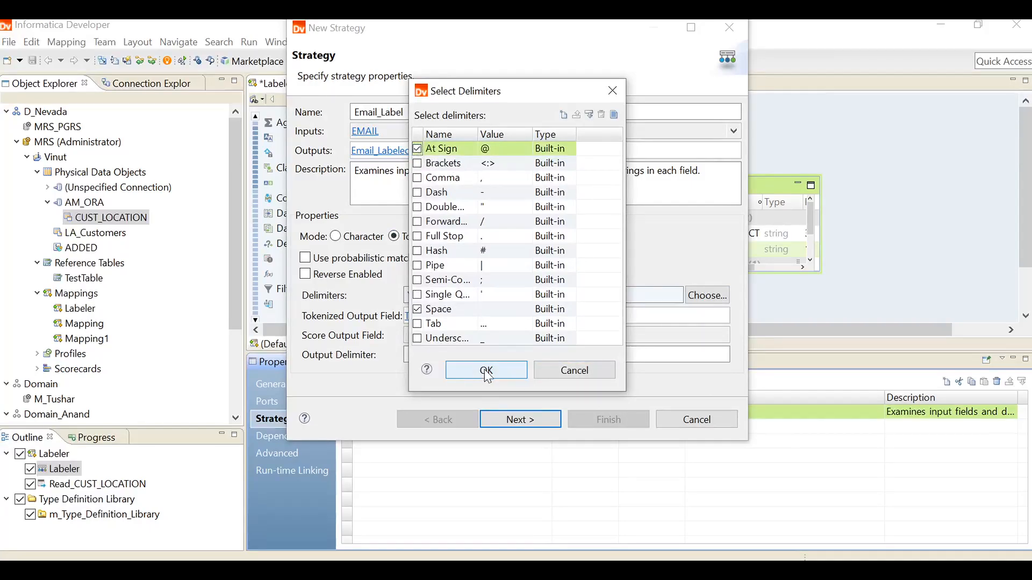
click(485, 370)
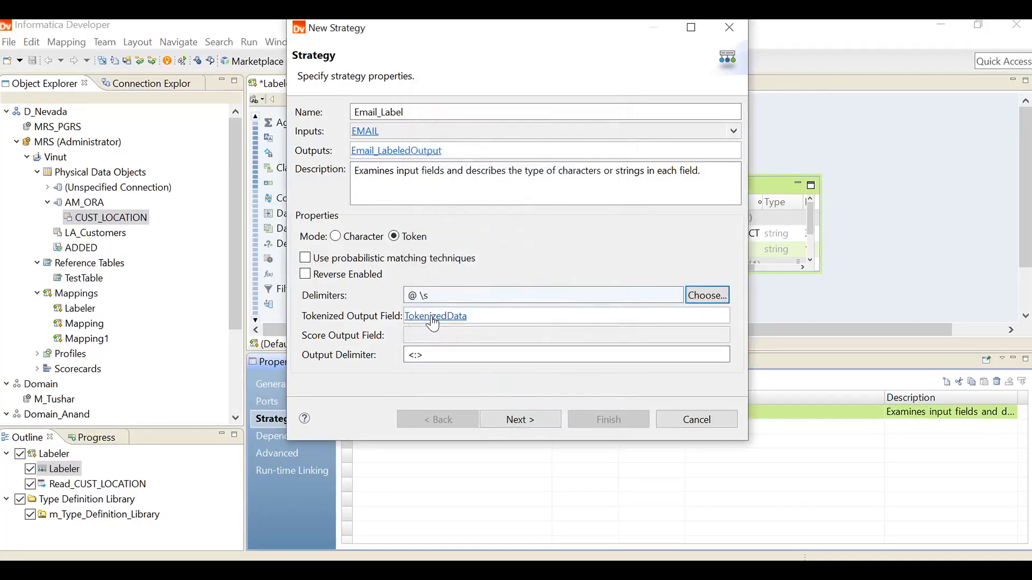
mouse_move(451, 343)
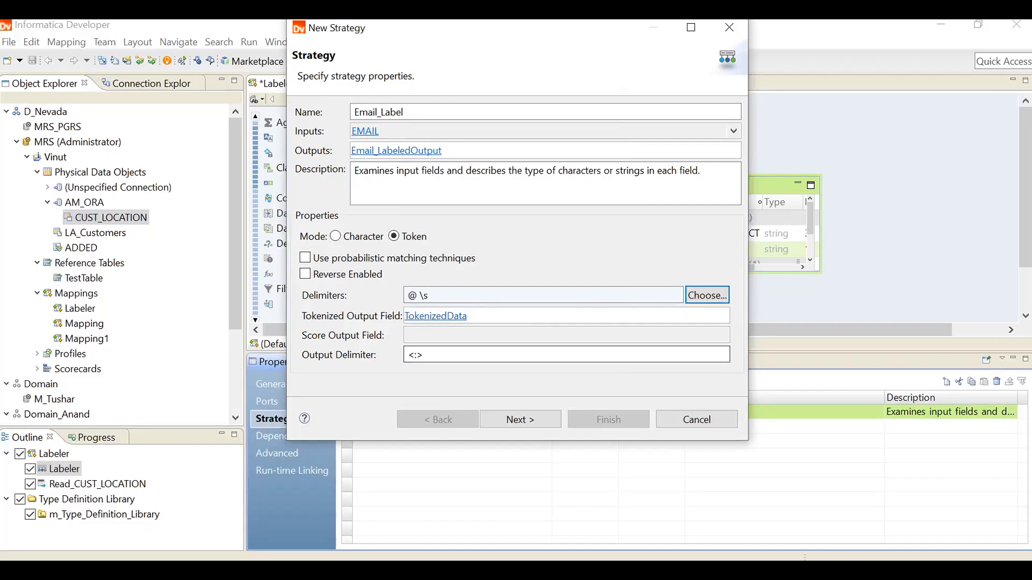
click(566, 355)
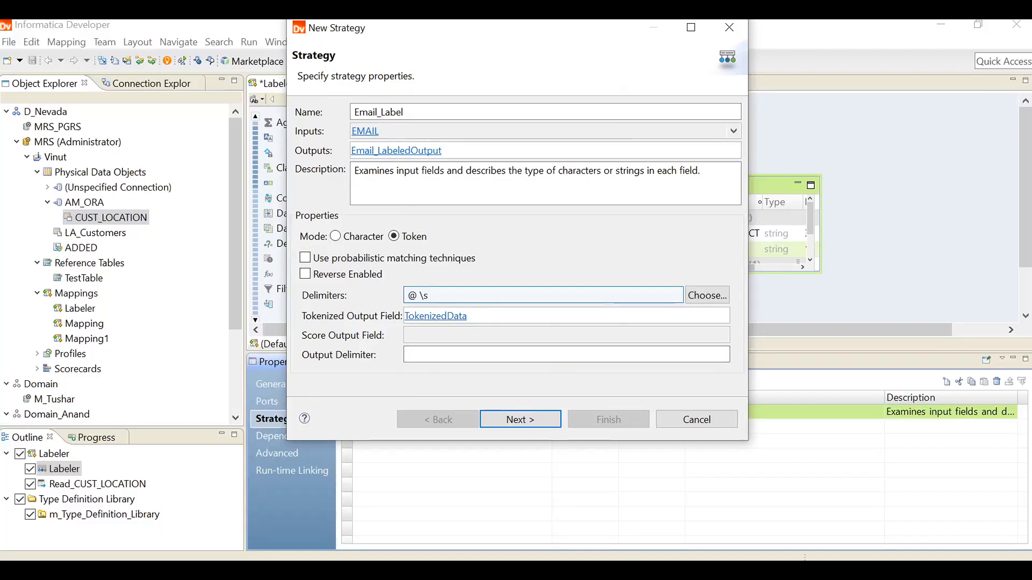
click(706, 295)
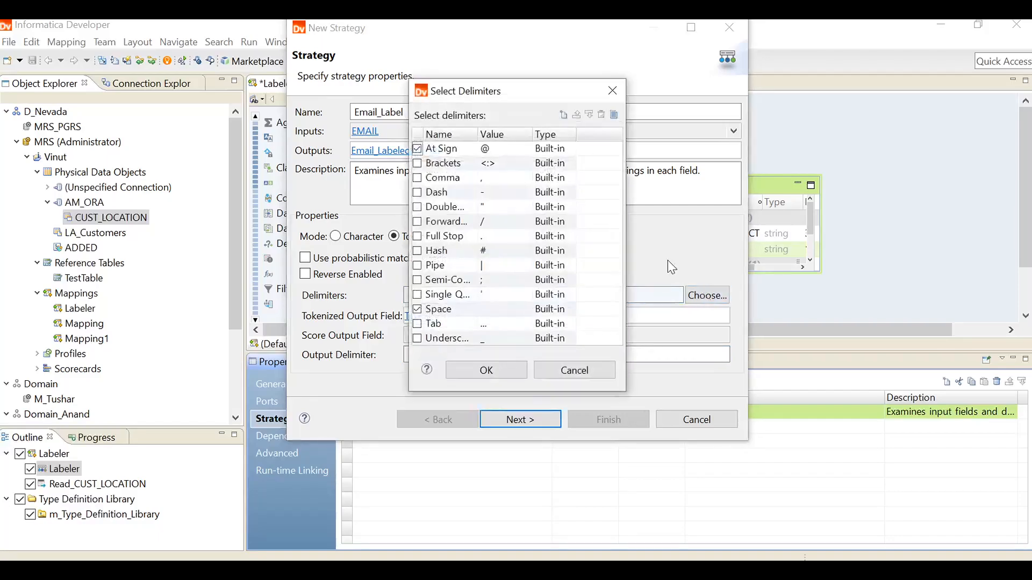
click(417, 309)
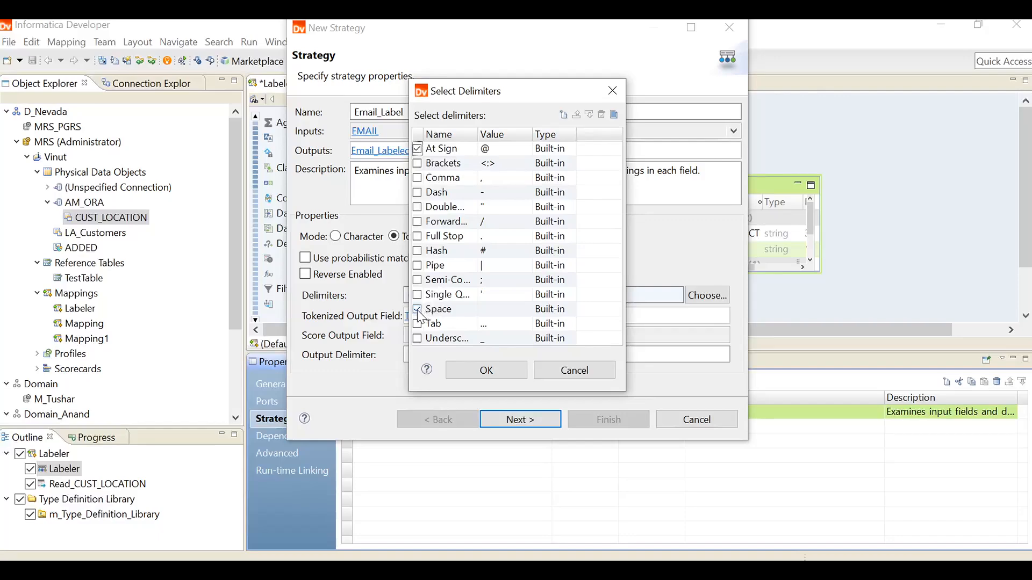
click(486, 370)
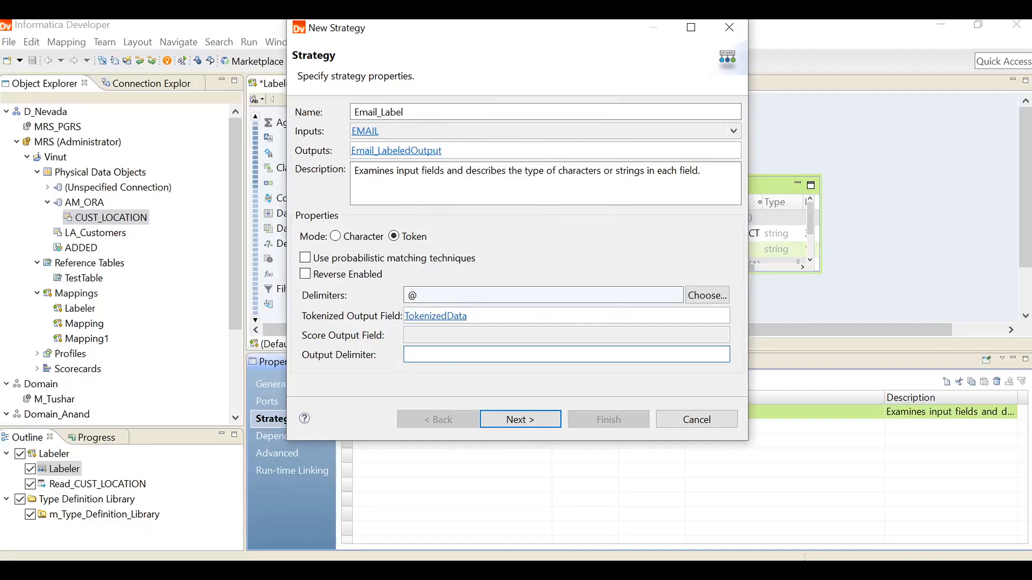
text(\s)
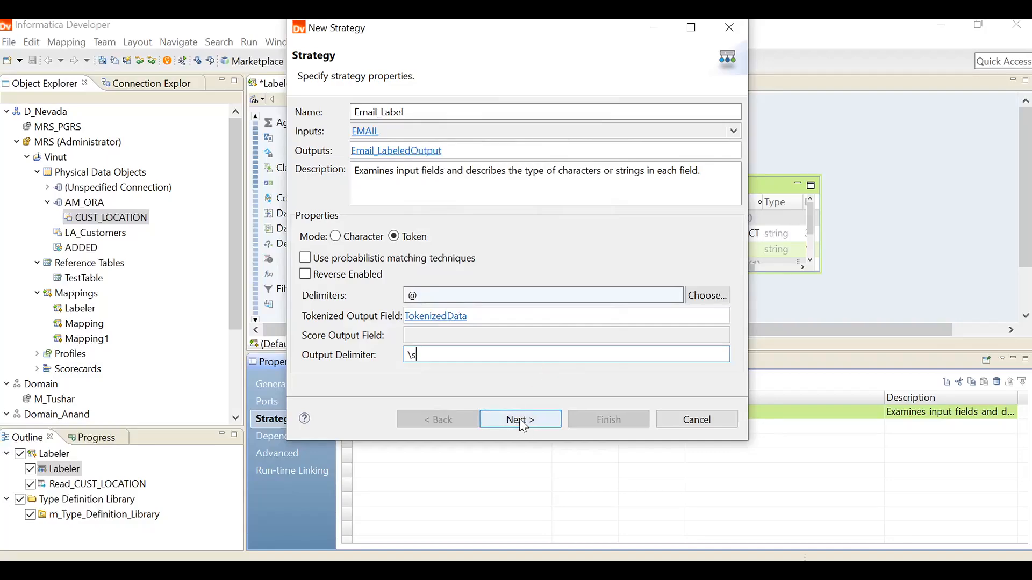
Make Email_Label label tokens using the Email Addresses token set, and finish the strategy
click(519, 419)
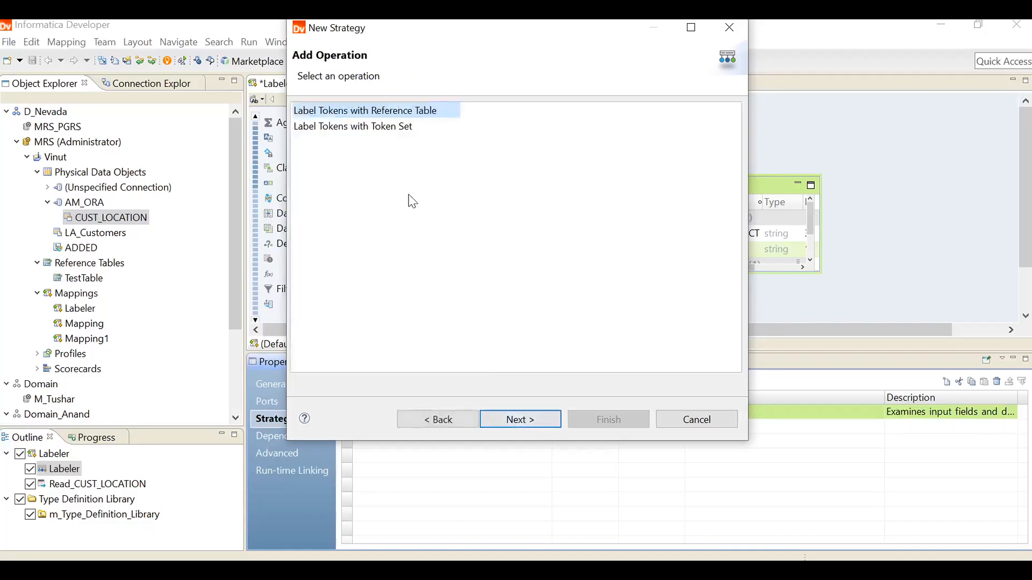
click(353, 126)
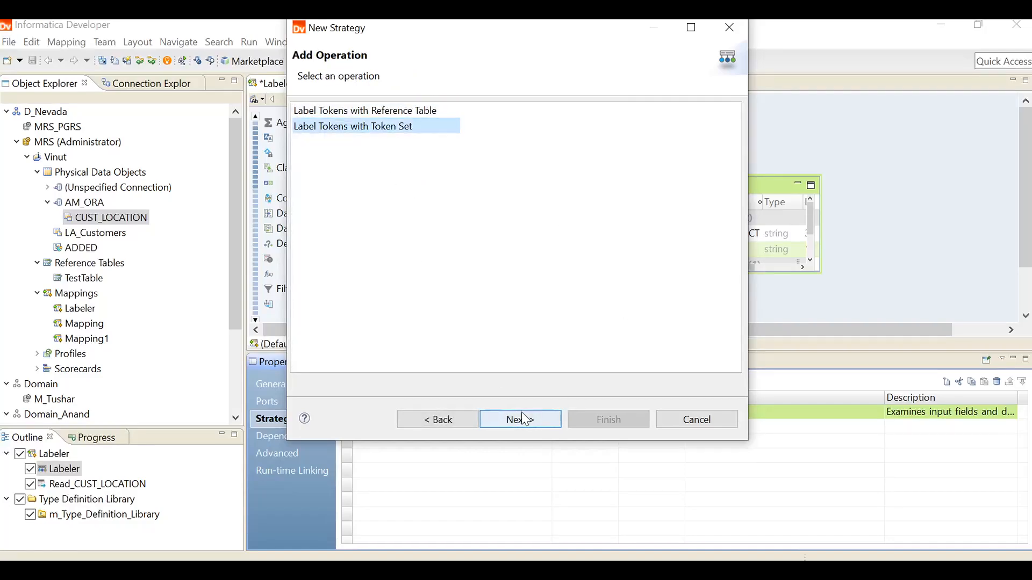
click(519, 420)
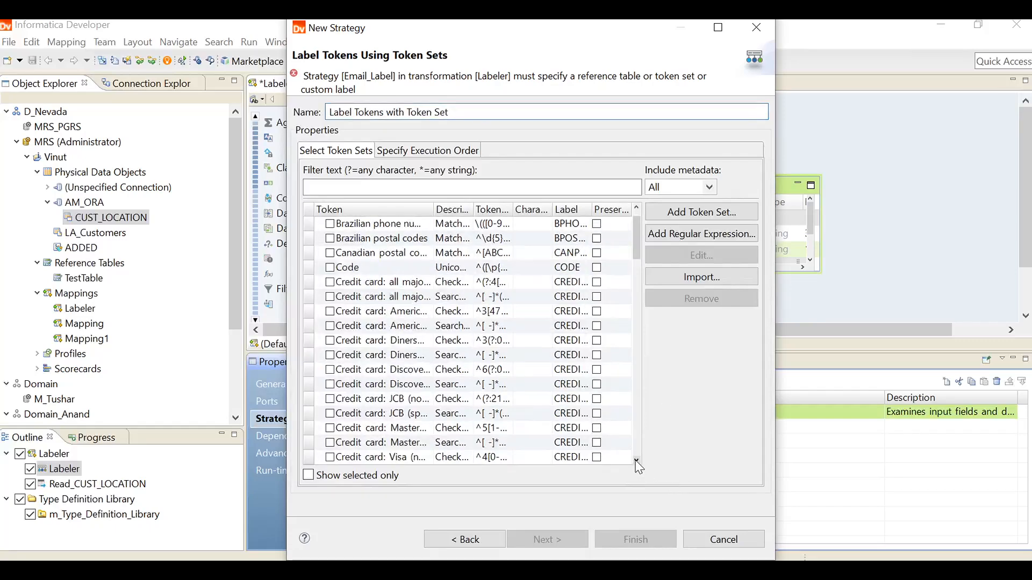
scroll(down, 3)
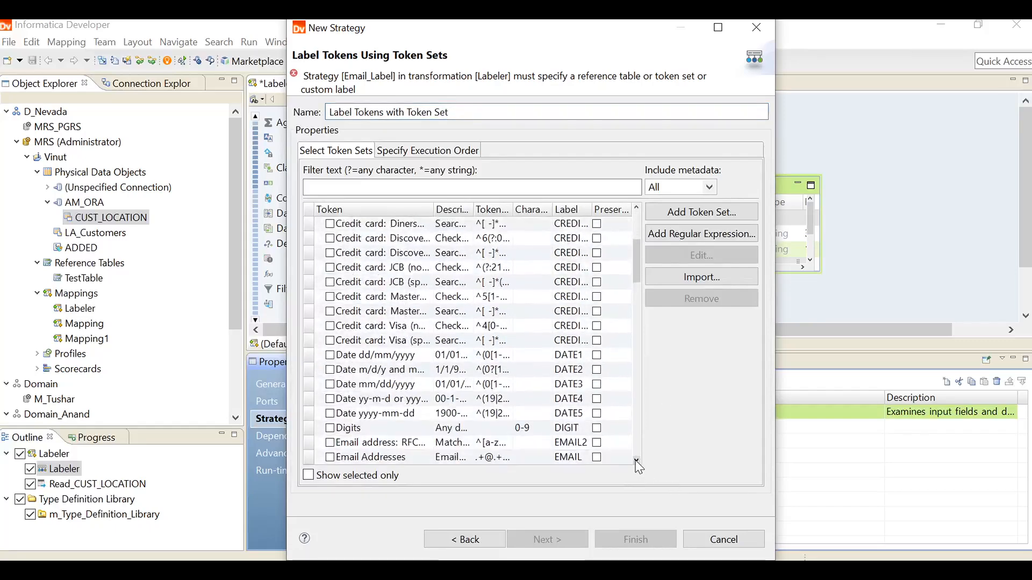
scroll(down, 3)
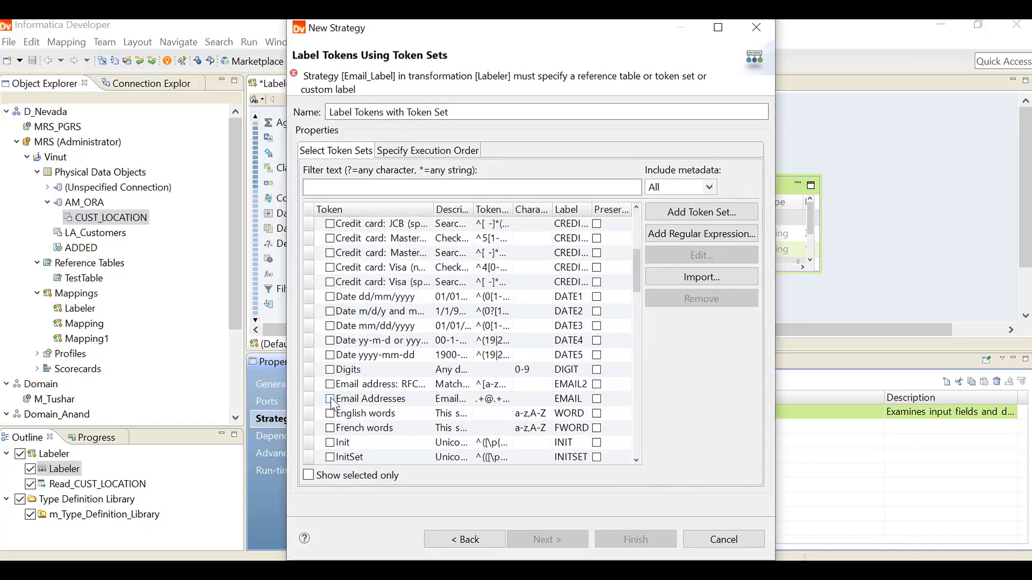
click(329, 399)
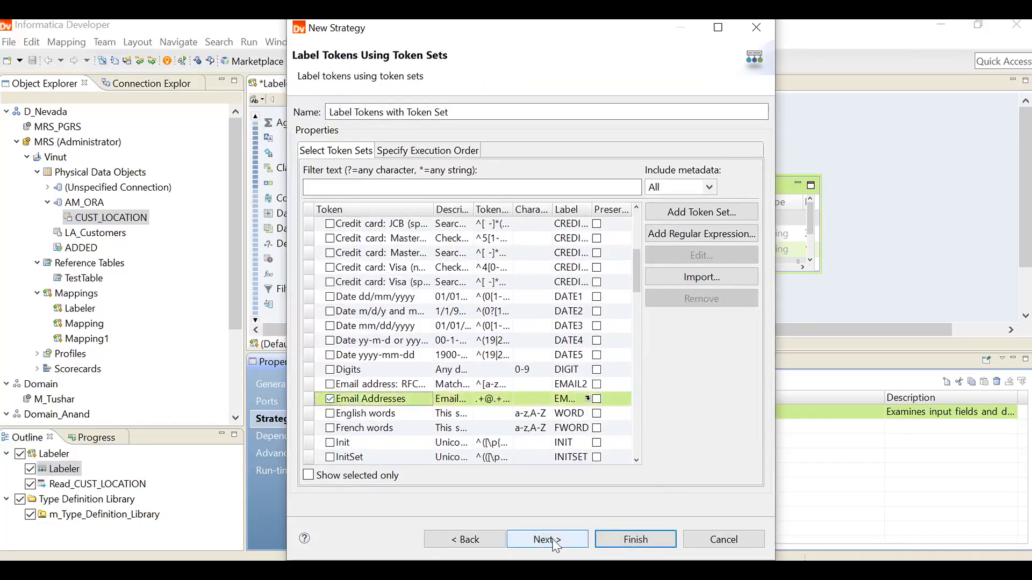
click(634, 540)
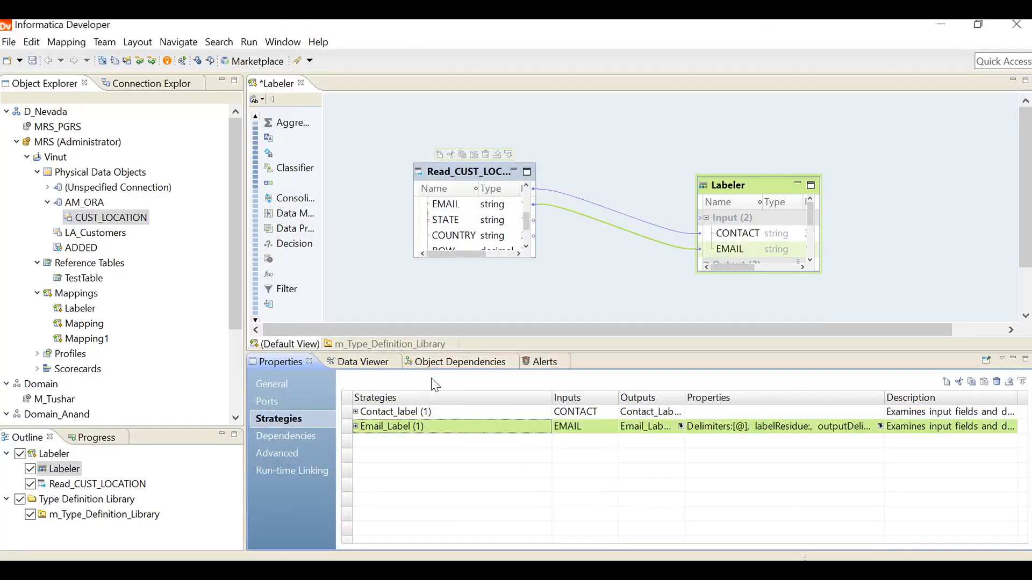
Run the Data Viewer preview showing Contact_LabeledOutput and Email_LabeledOutput results
click(352, 361)
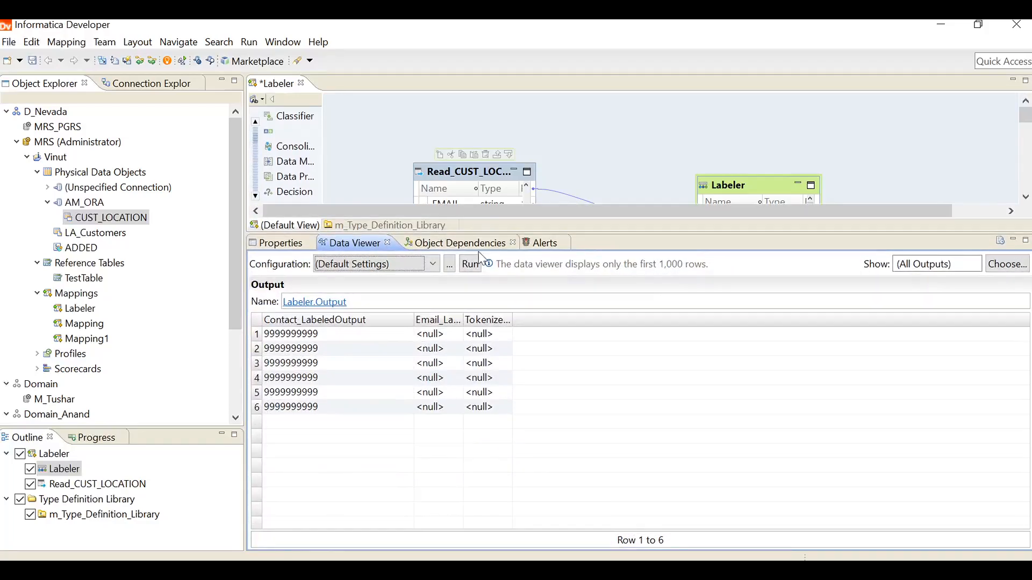
click(470, 263)
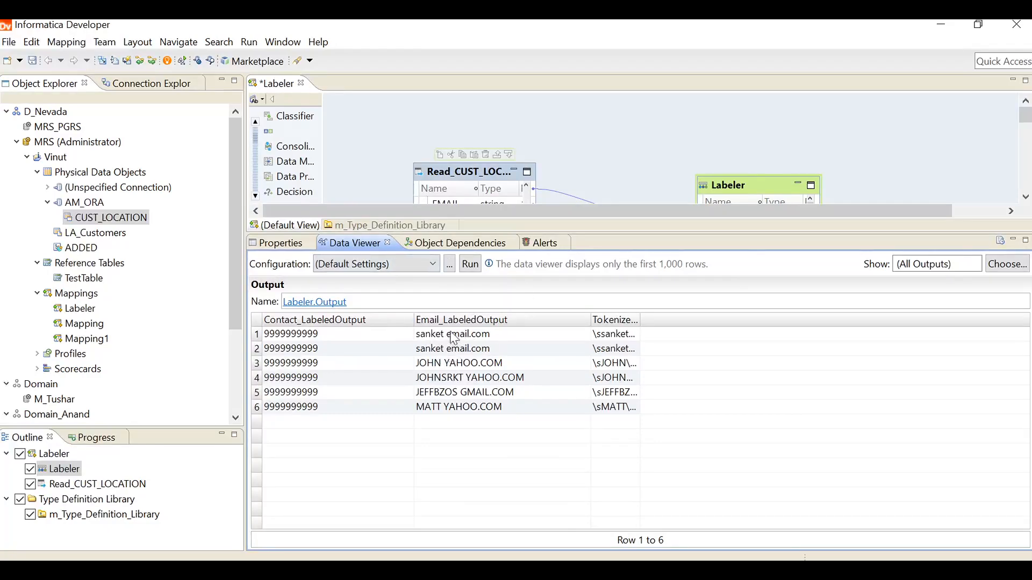
mouse_move(468, 365)
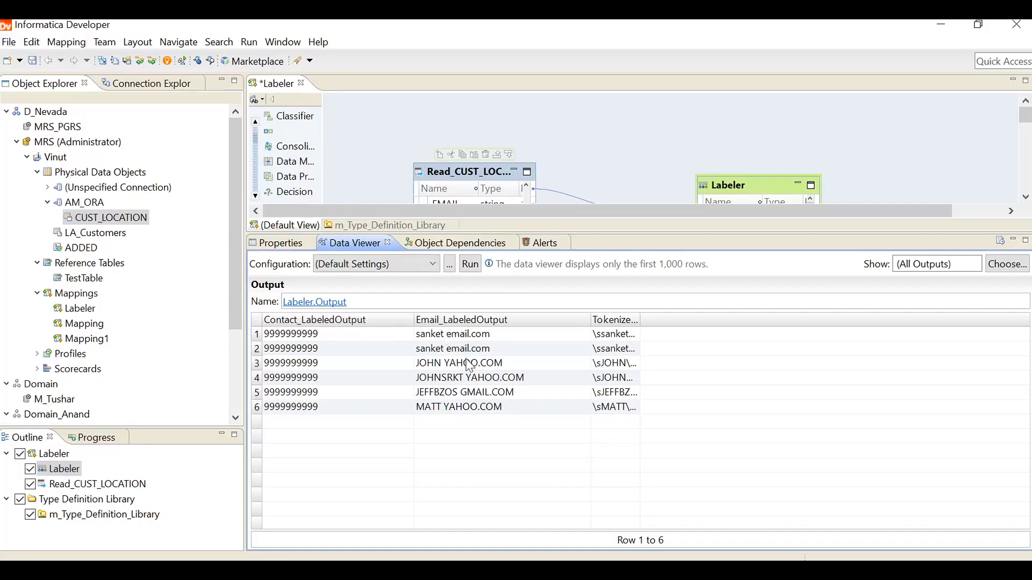
mouse_move(638, 320)
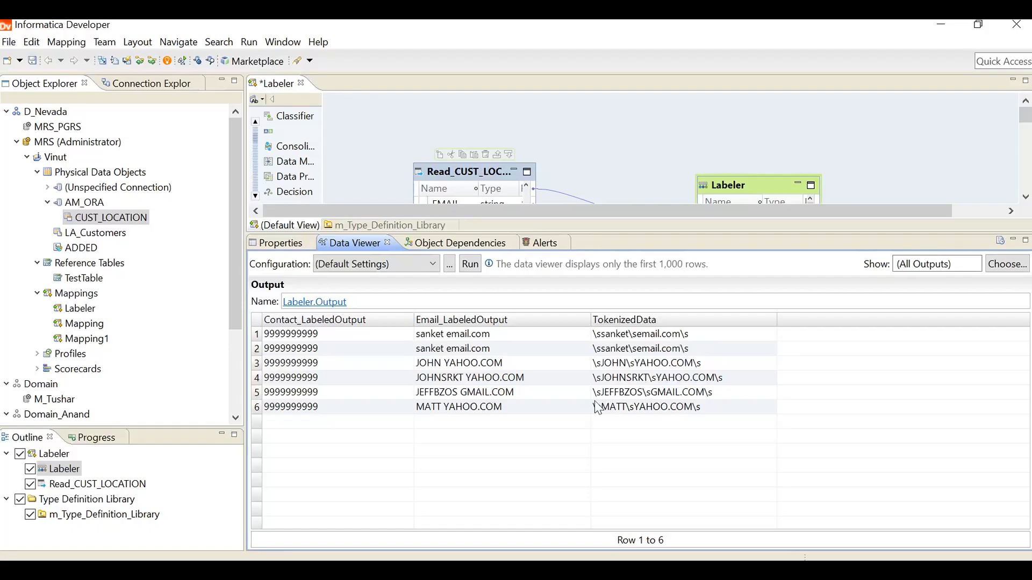
mouse_move(580, 356)
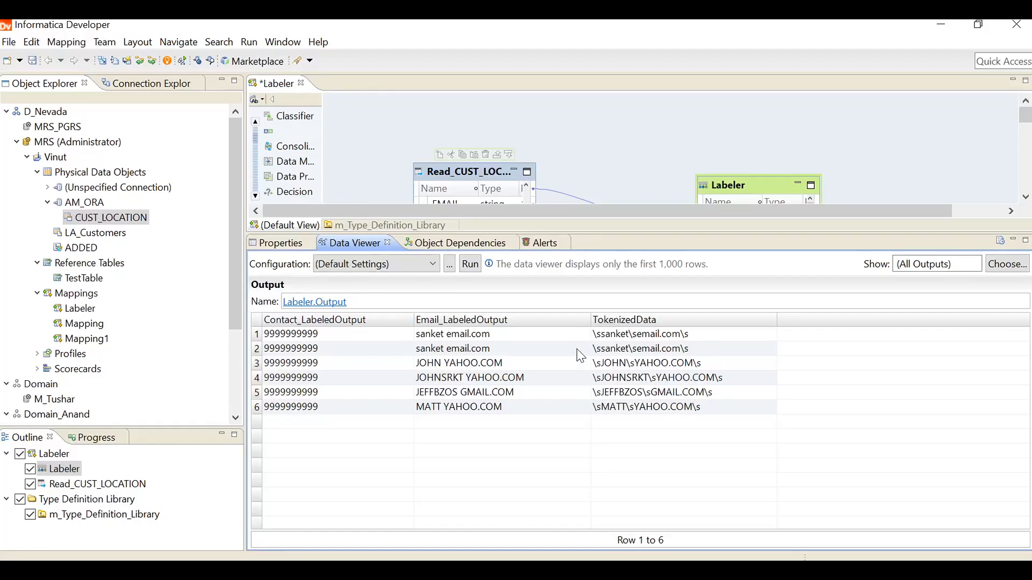
mouse_move(599, 240)
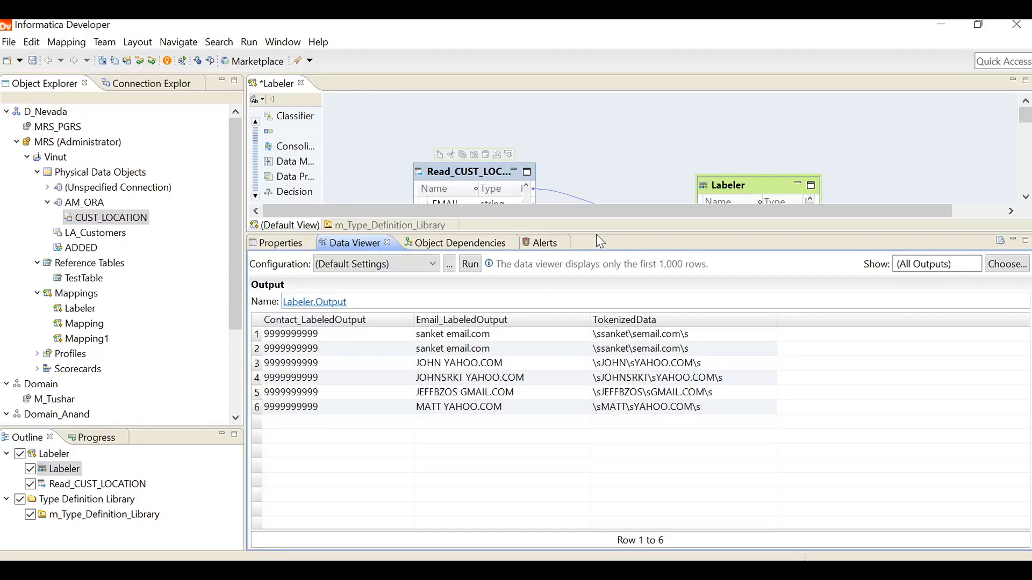